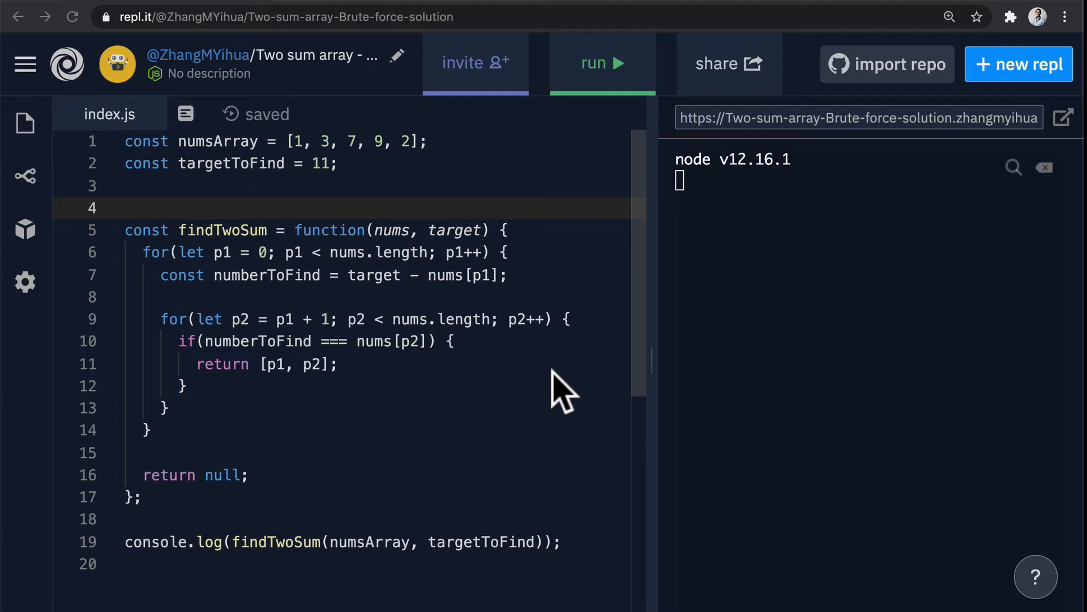
mouse_move(312, 193)
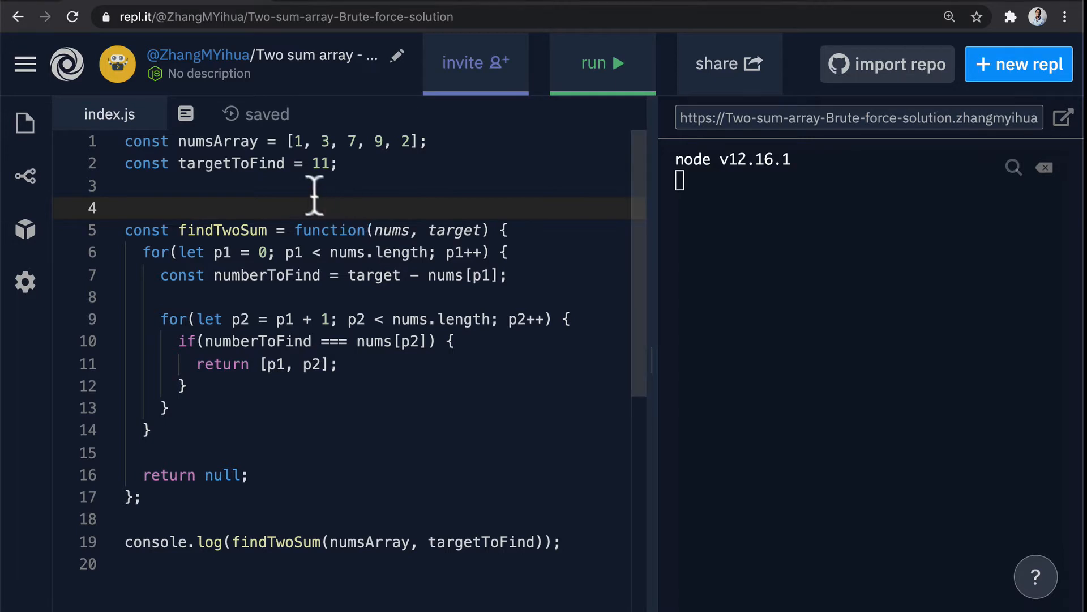
mouse_move(378, 141)
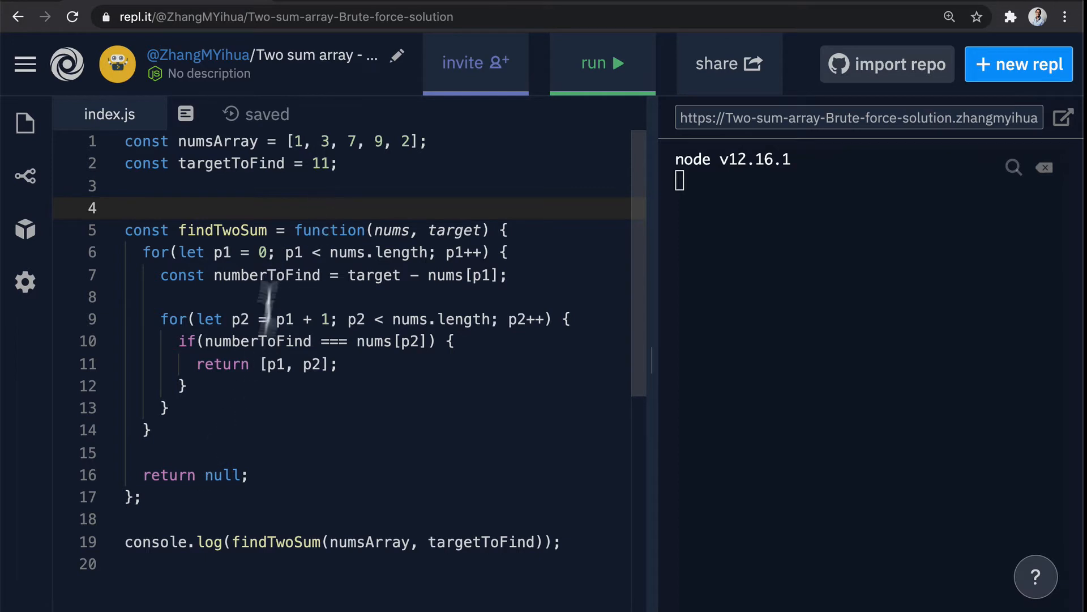
mouse_move(158, 552)
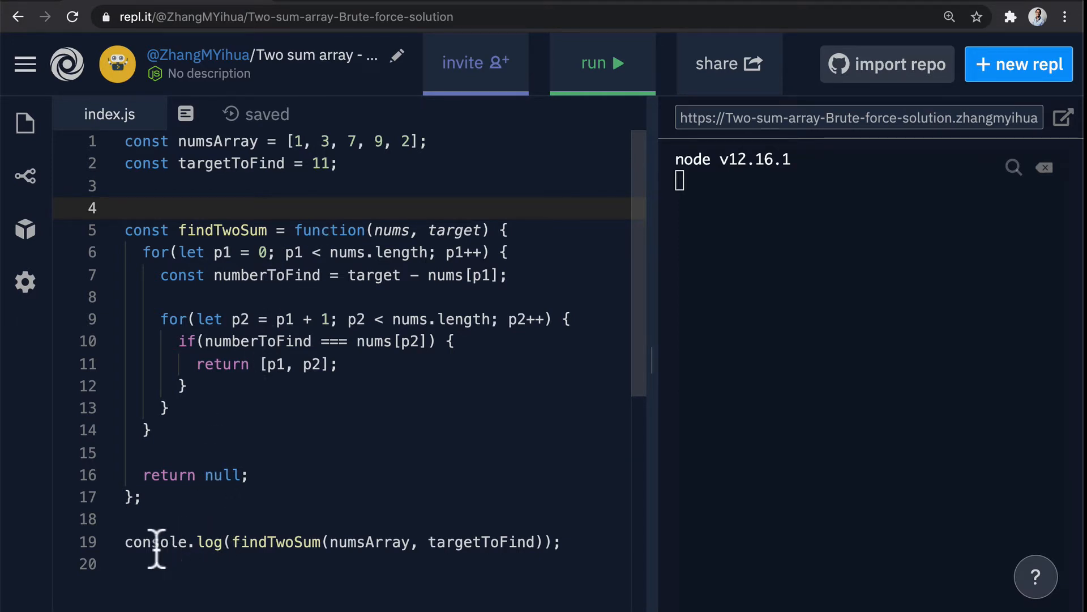
mouse_move(261, 542)
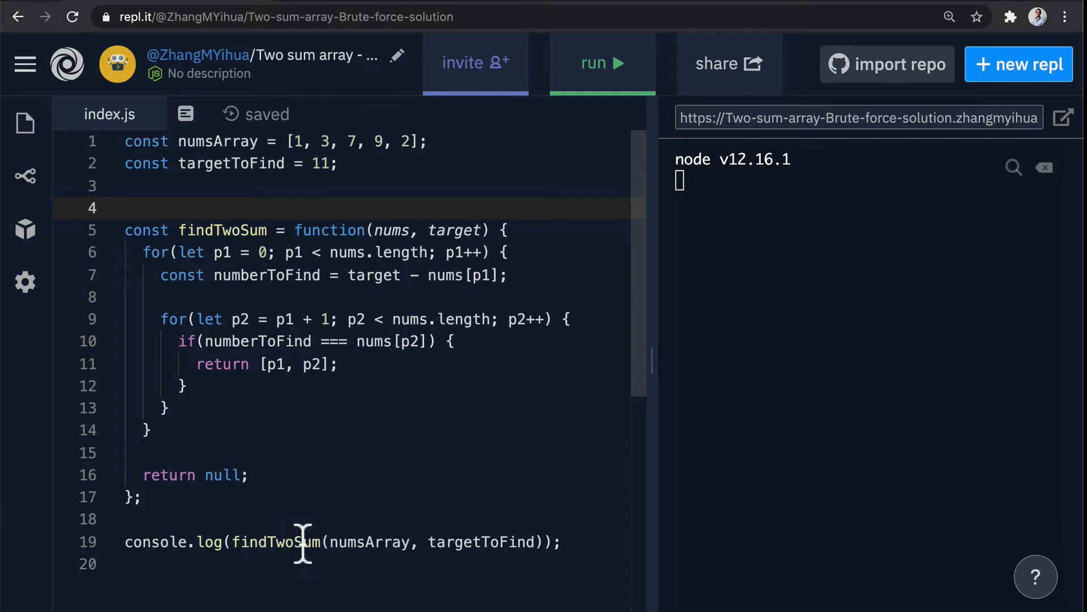
mouse_move(224, 159)
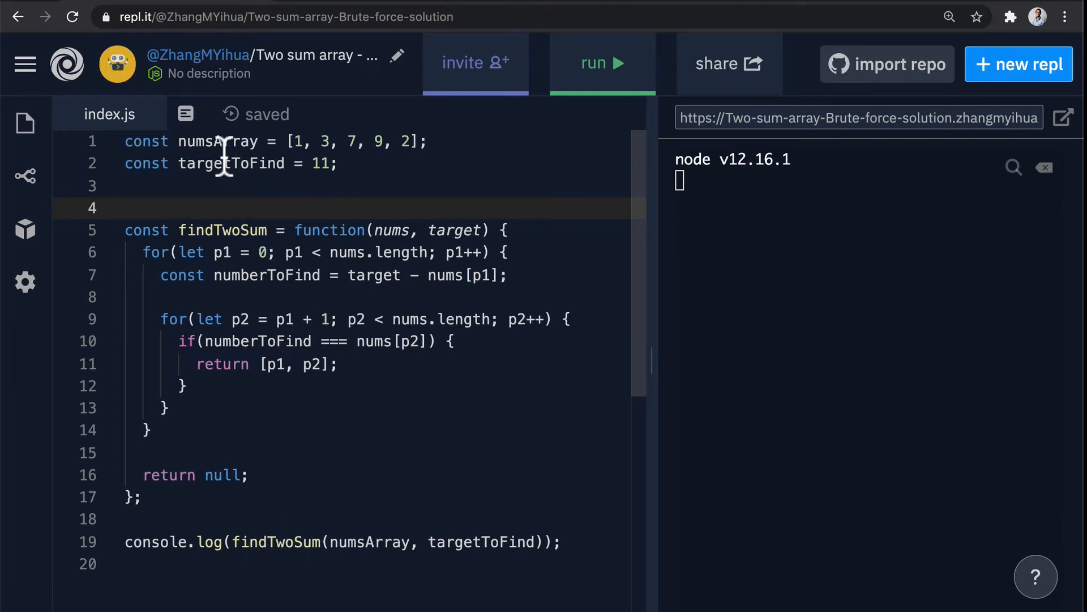
Run the two-sum code to get [3, 4], then rerun with an empty array to get null
click(128, 208)
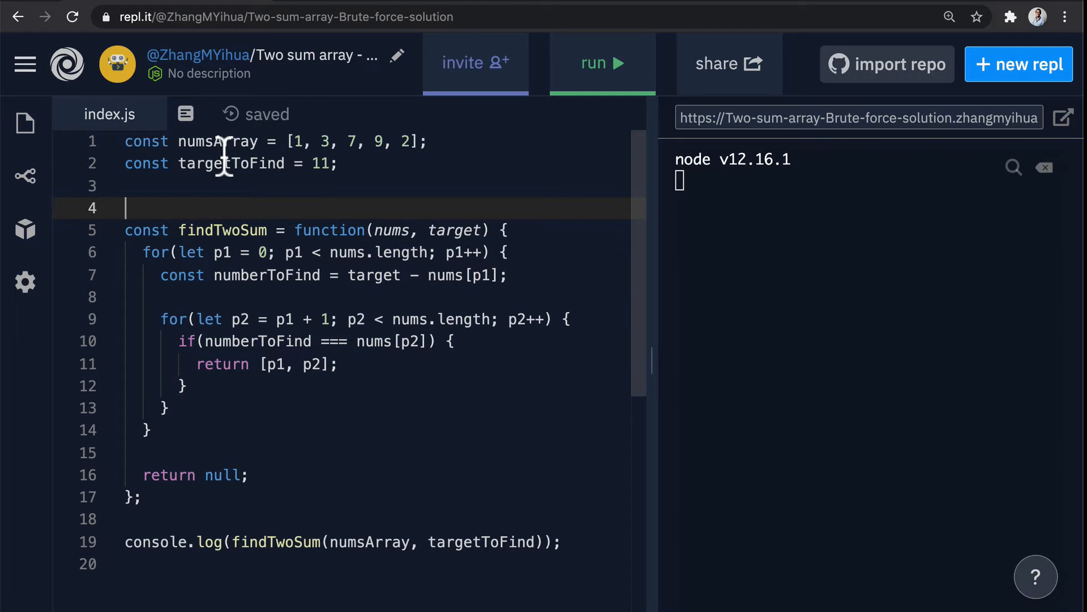
click(600, 63)
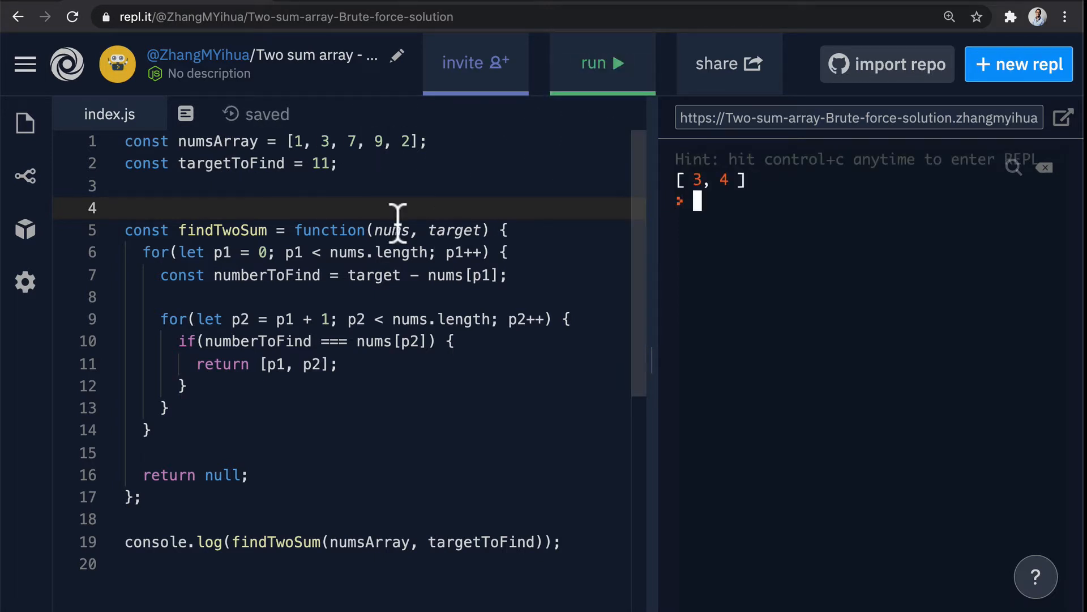
mouse_move(378, 151)
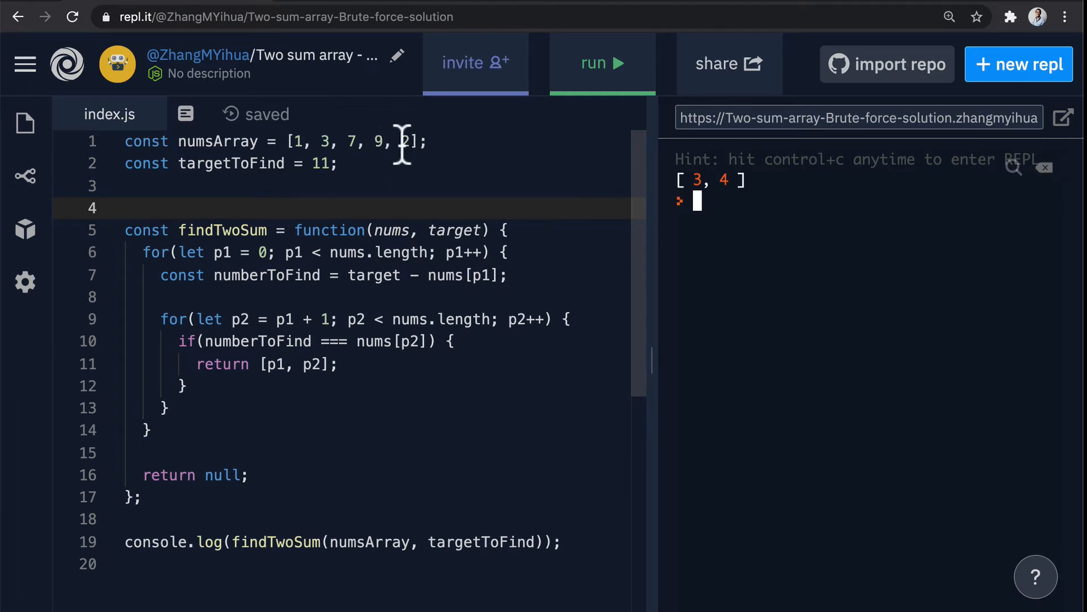
mouse_move(313, 173)
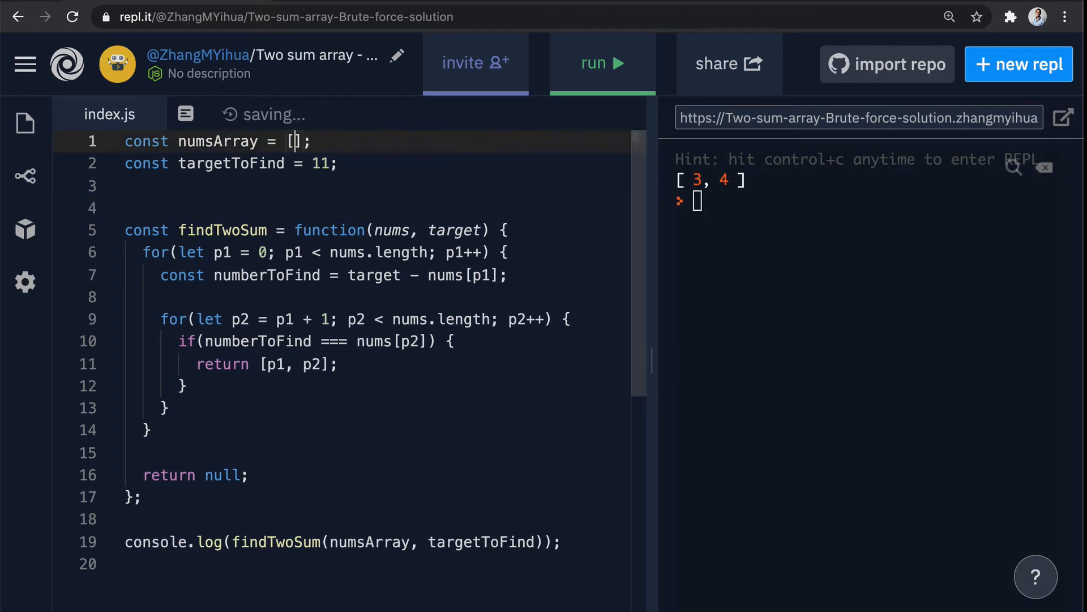
click(601, 63)
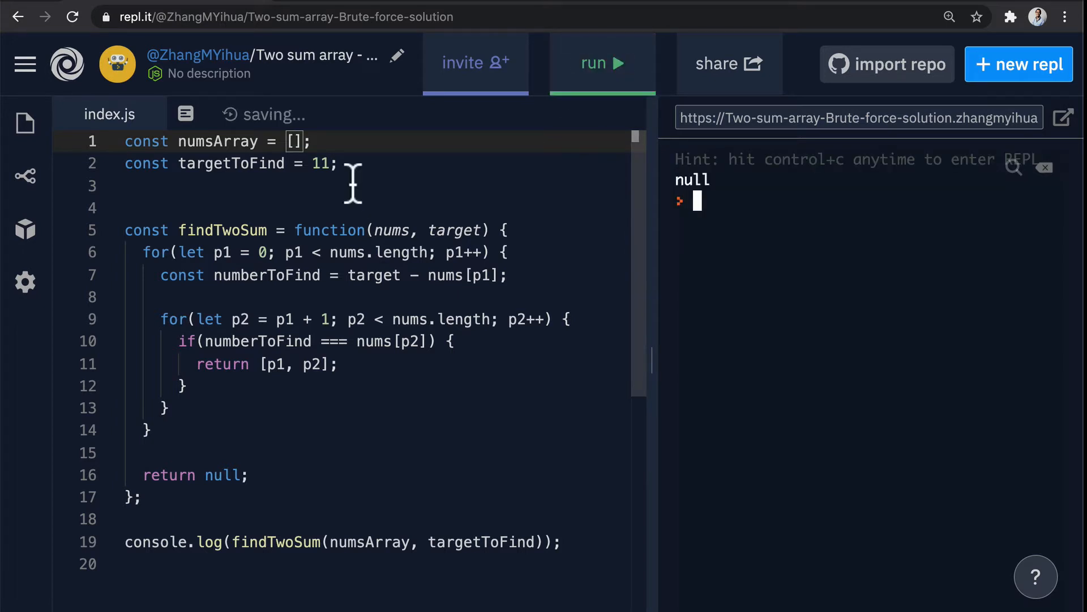
mouse_move(246, 475)
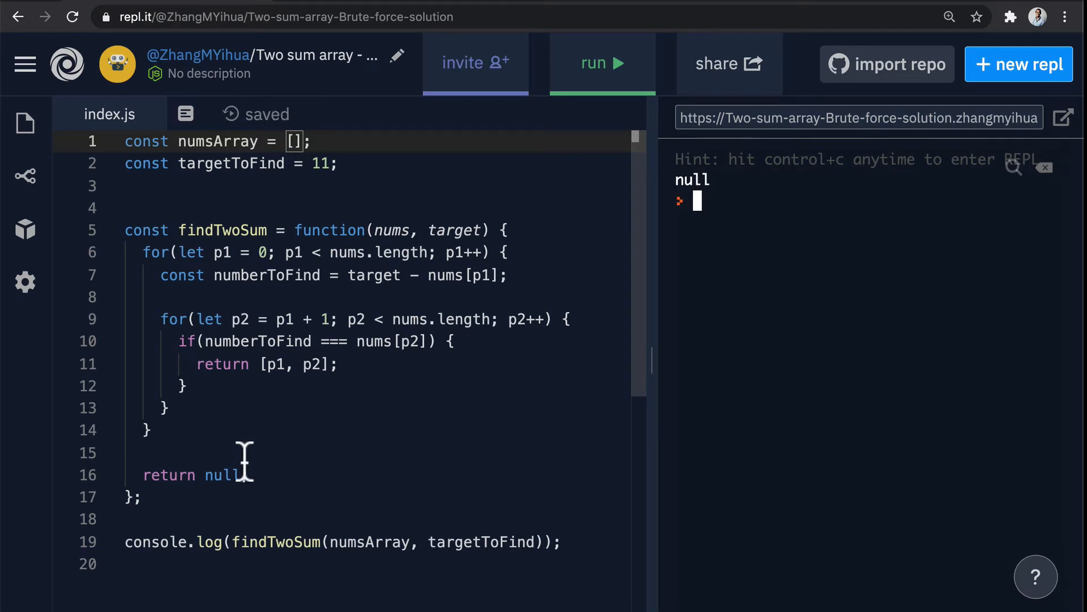
Restore the numbers array to 1, 3, 7, 9, 2
text(1, 3, 7, 9, 2)
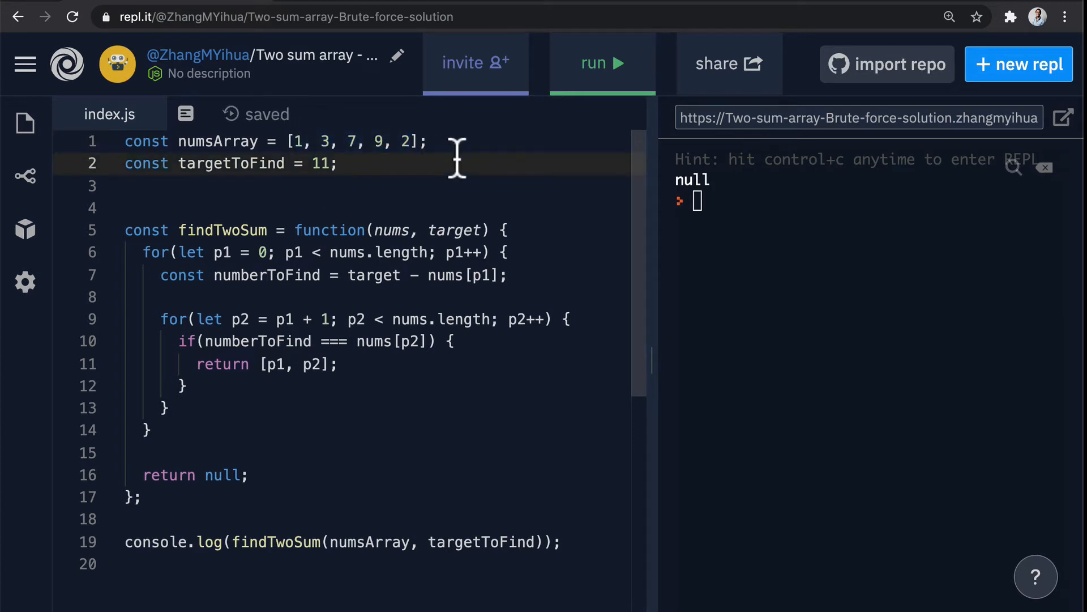
click(339, 163)
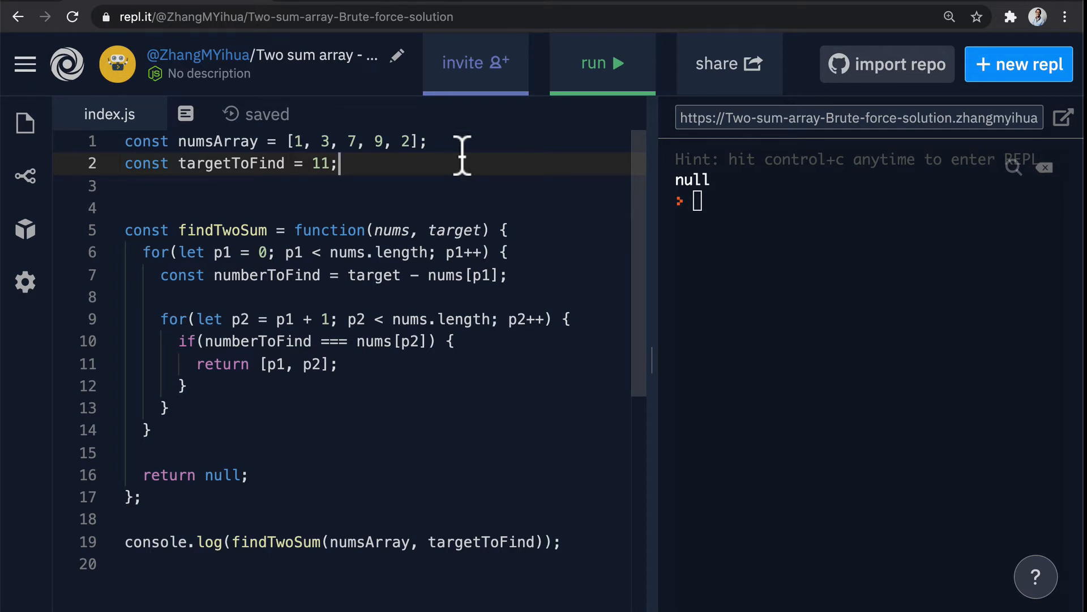
mouse_move(451, 330)
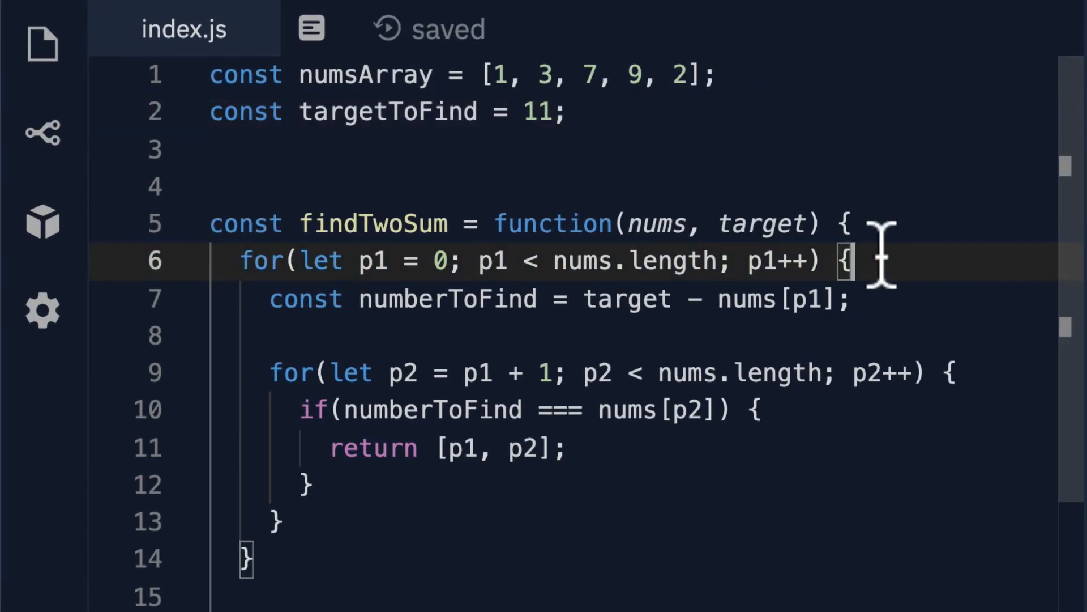
Add console.log({ p1, value: nums[p1] }) in the outer loop
text(console)
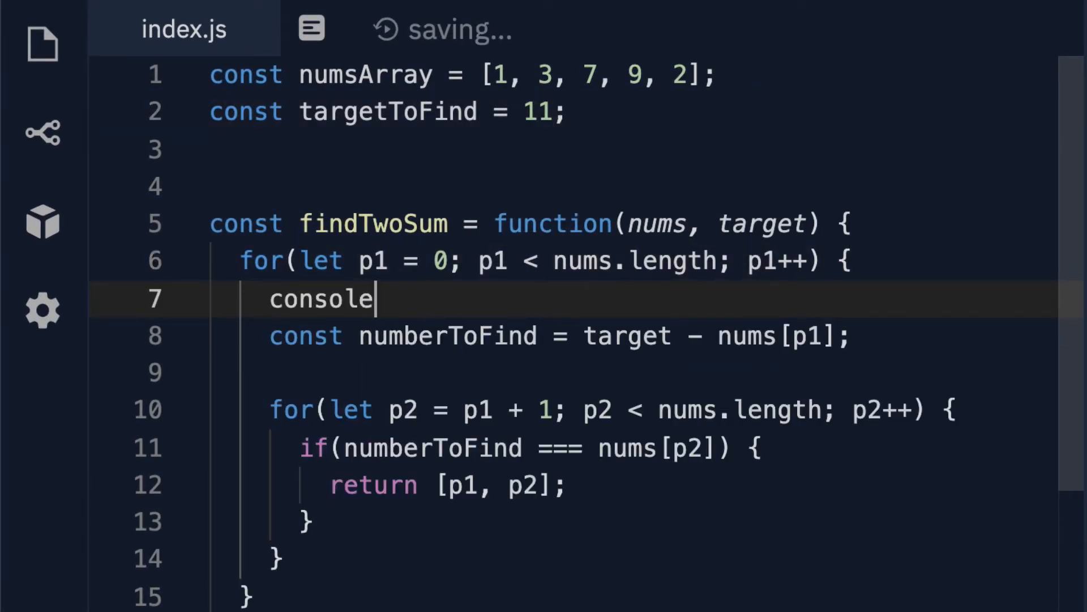
text(.log({ }))
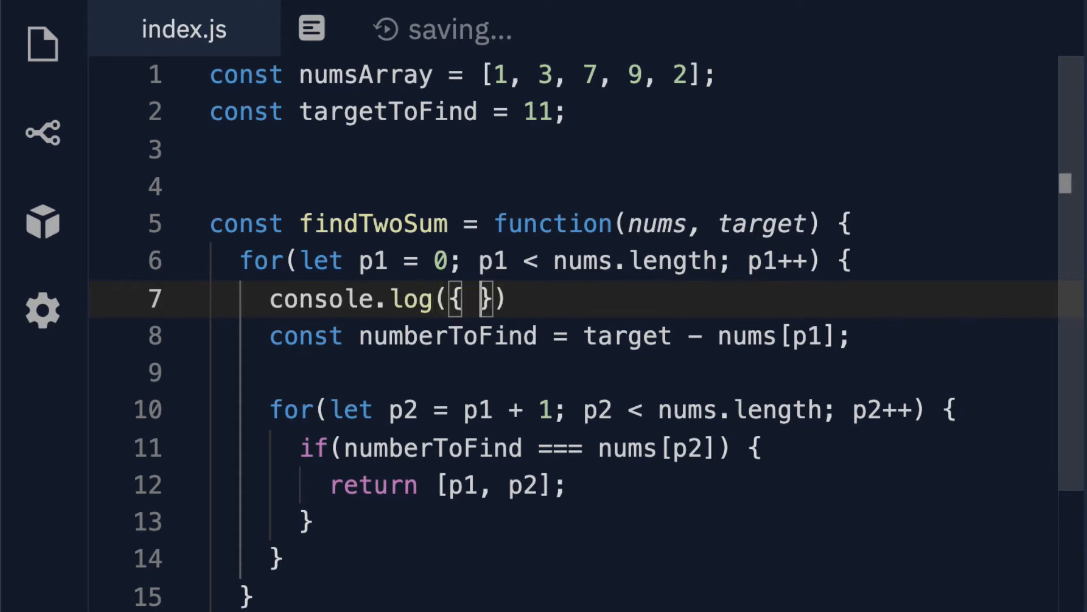
text(p1,)
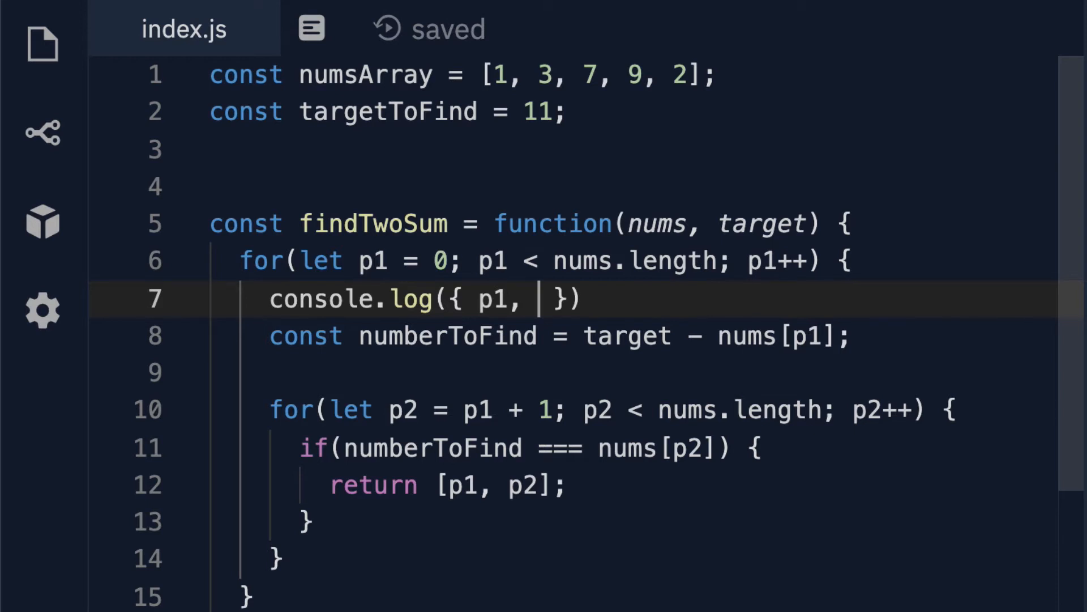
text(valu)
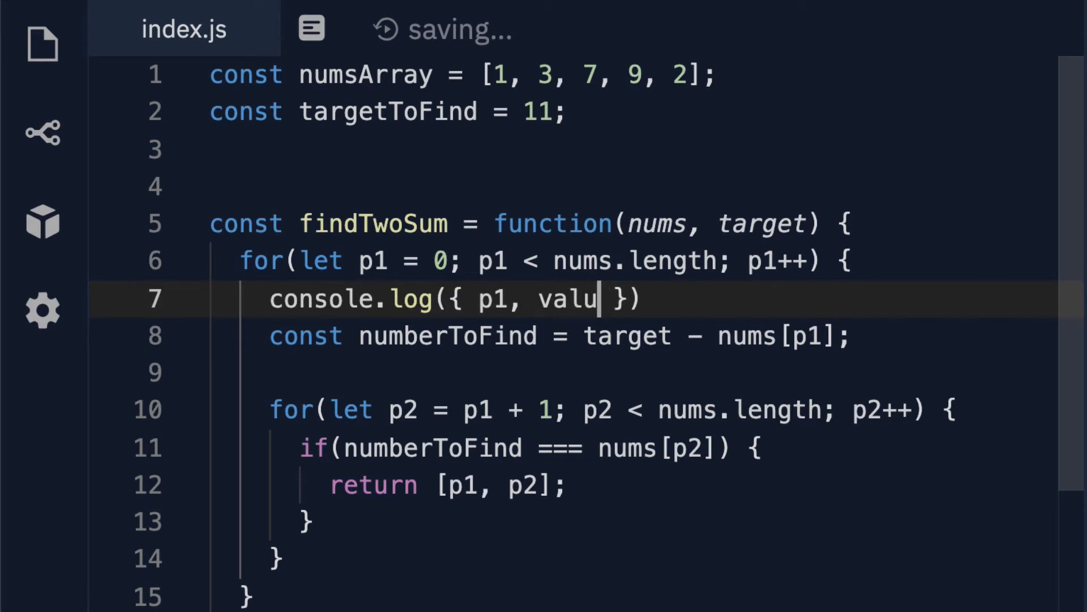
text(e:)
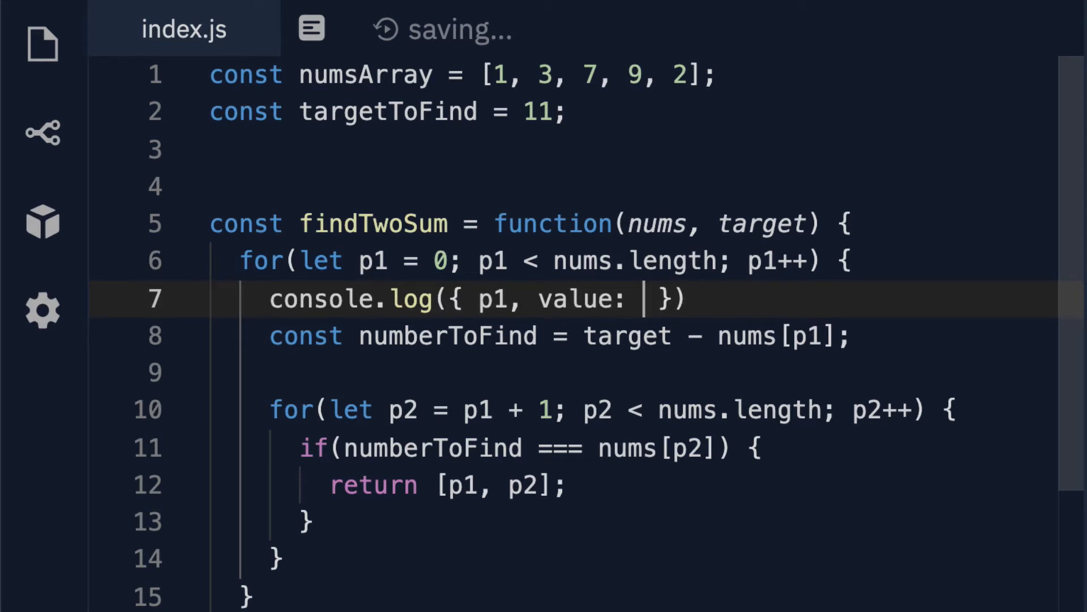
text(nums[o])
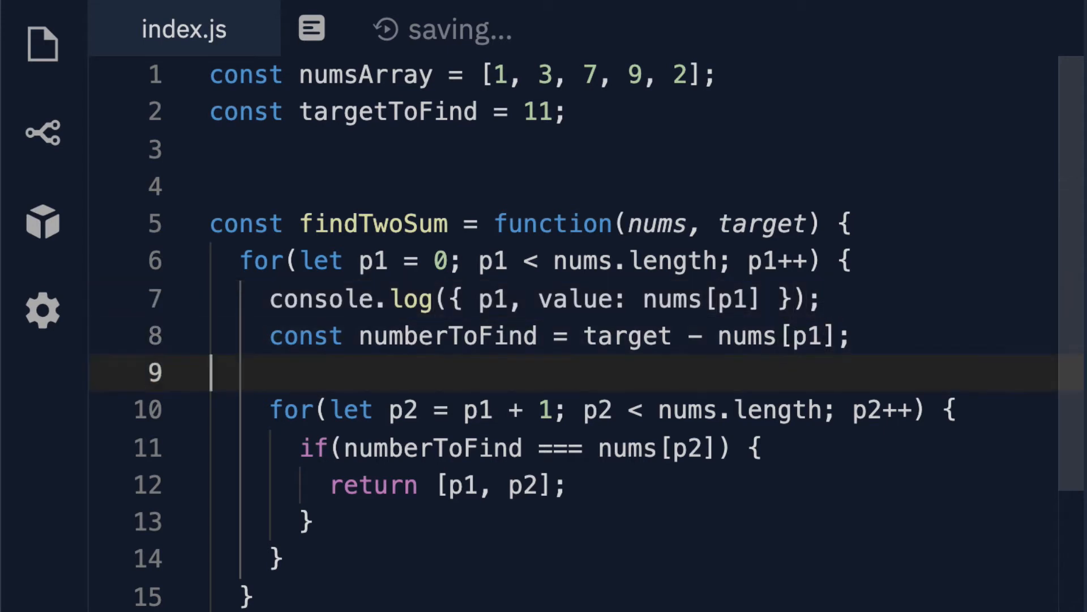
Add a console.log of numberToFind after it is computed
text(consol)
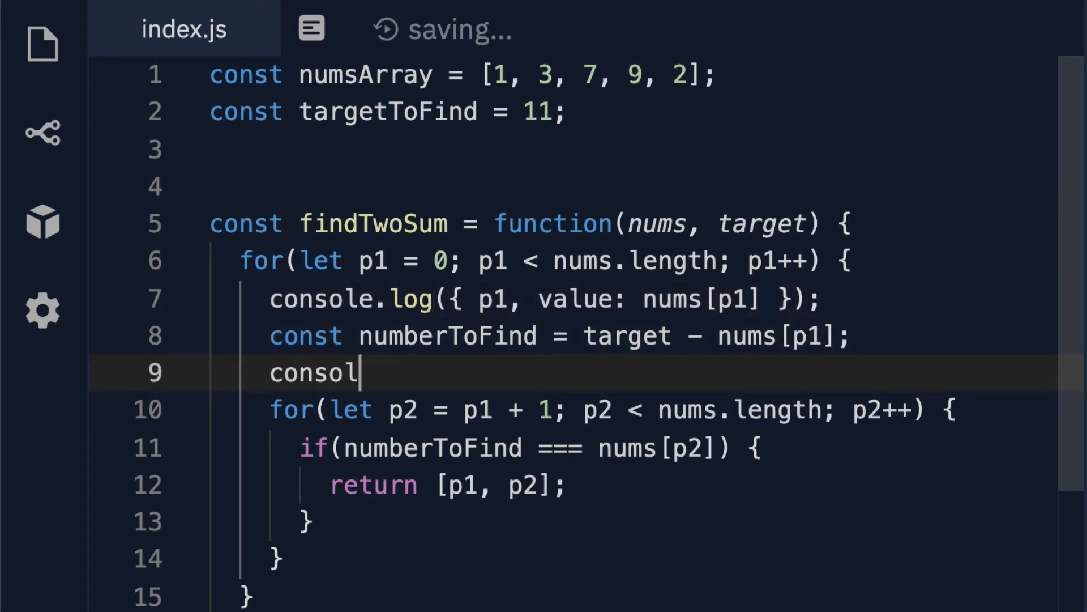
text(e.log())
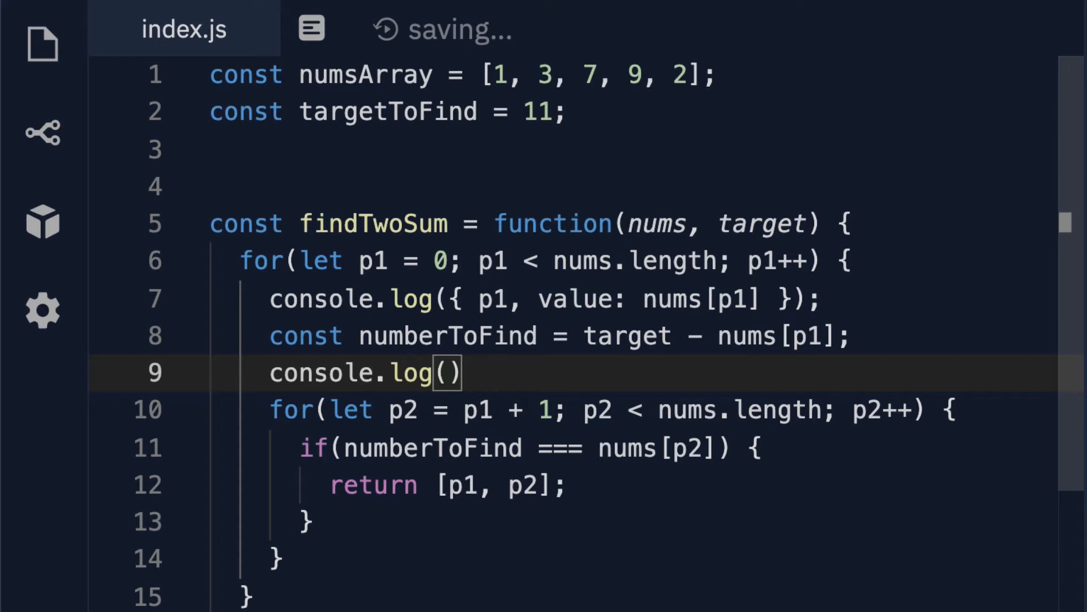
text({numberToFind)
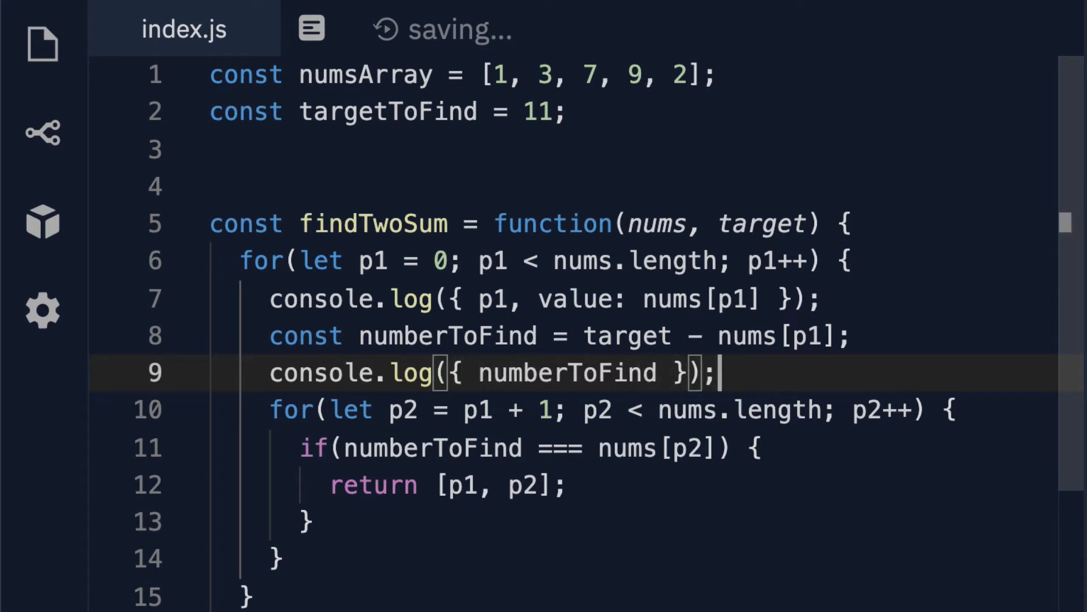
mouse_move(718, 373)
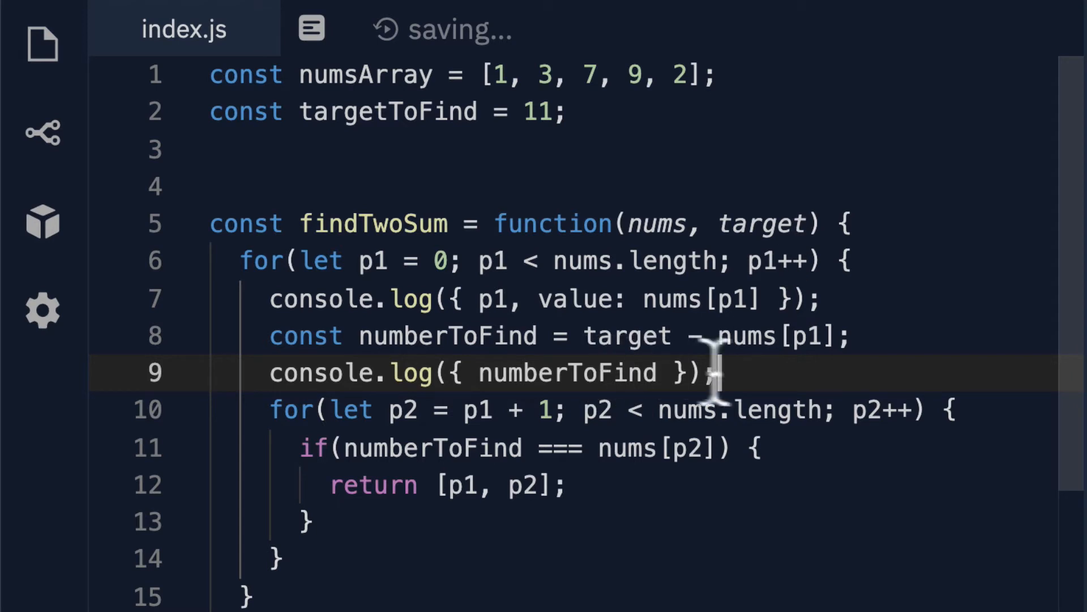
mouse_move(832, 444)
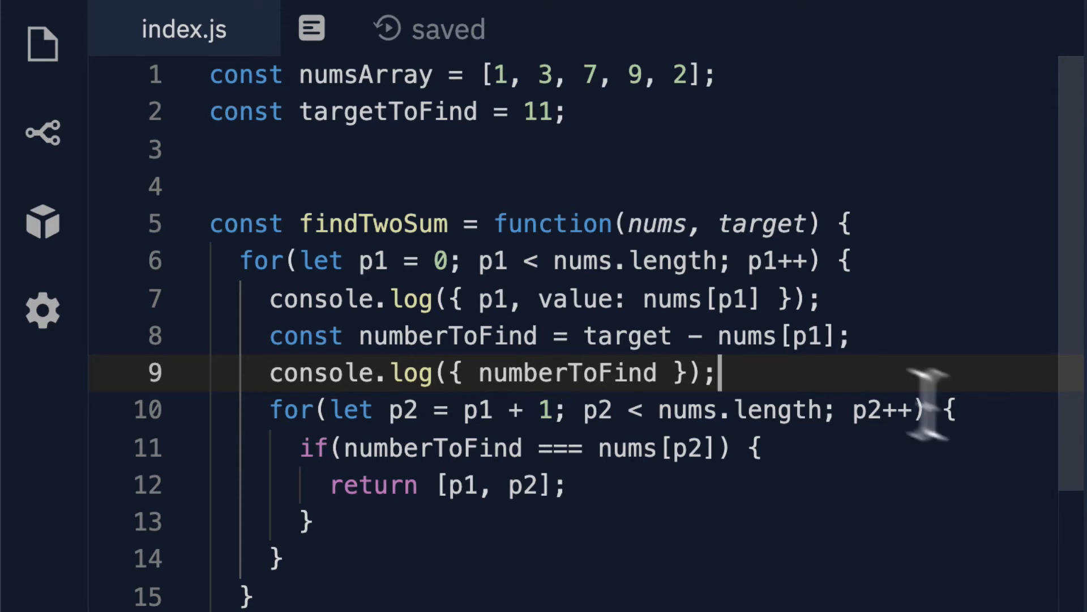
Add console.log({ p2, value: nums[p2] }) inside the inner loop before the if
text(console.log({)
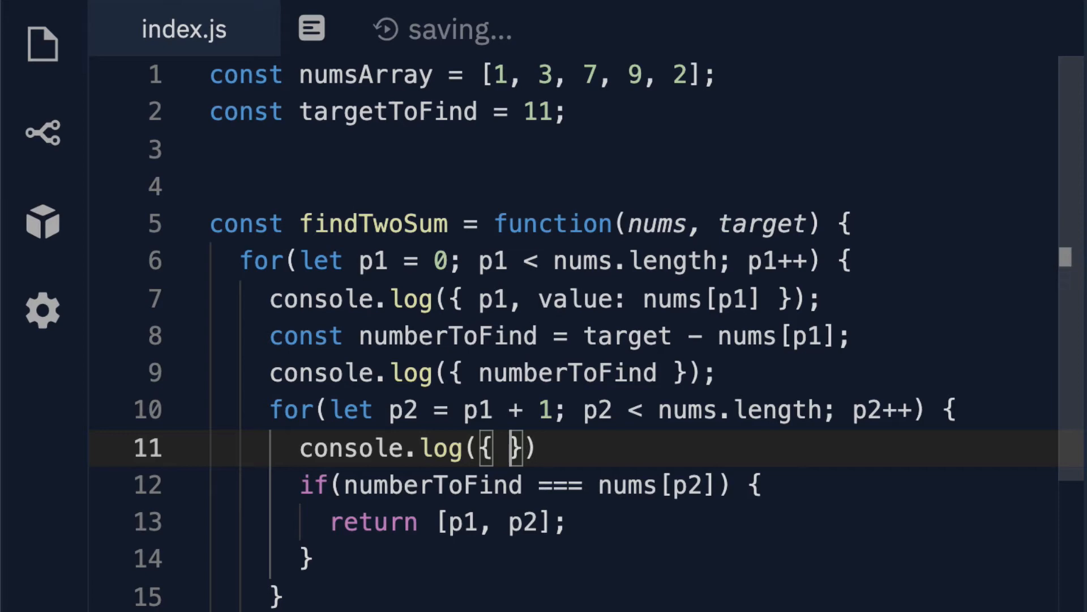
text(p2,)
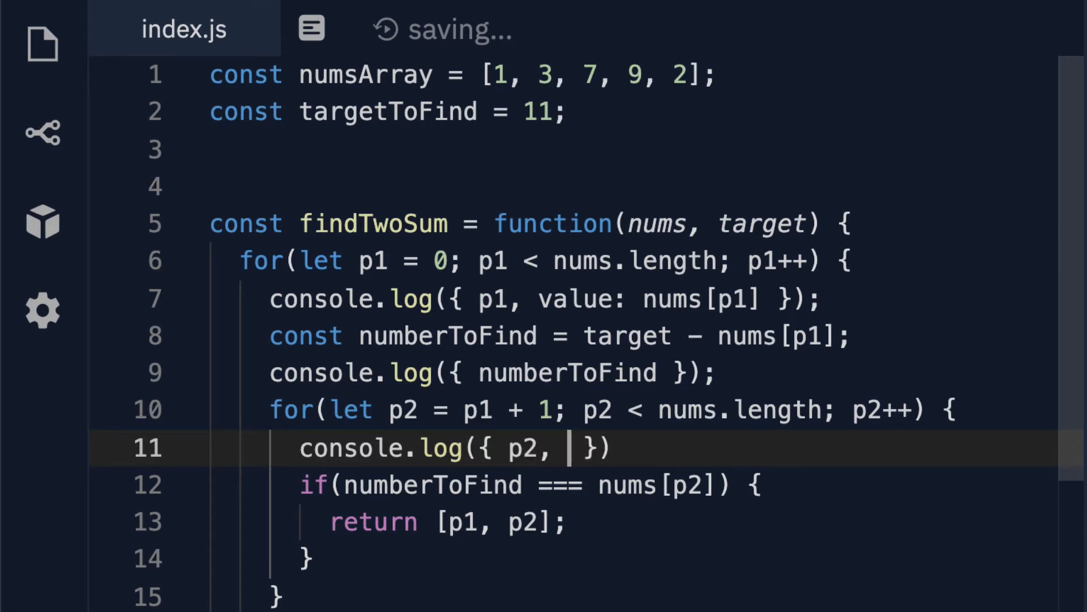
text(value: nums[p])
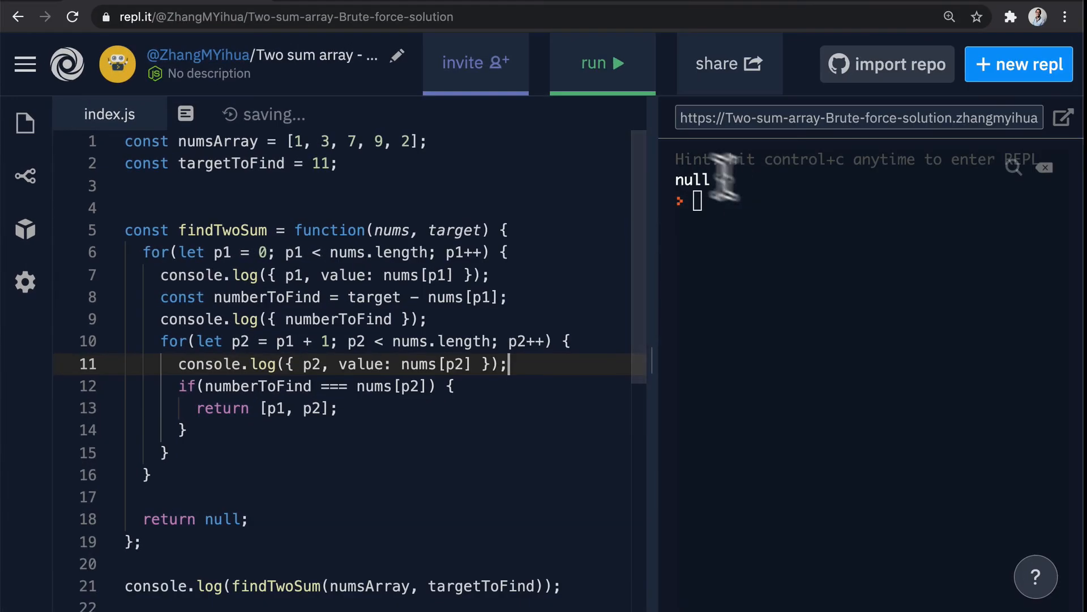
Run the script so the console traces p1, numberToFind and p2 each iteration, ending with [3, 4]
click(601, 64)
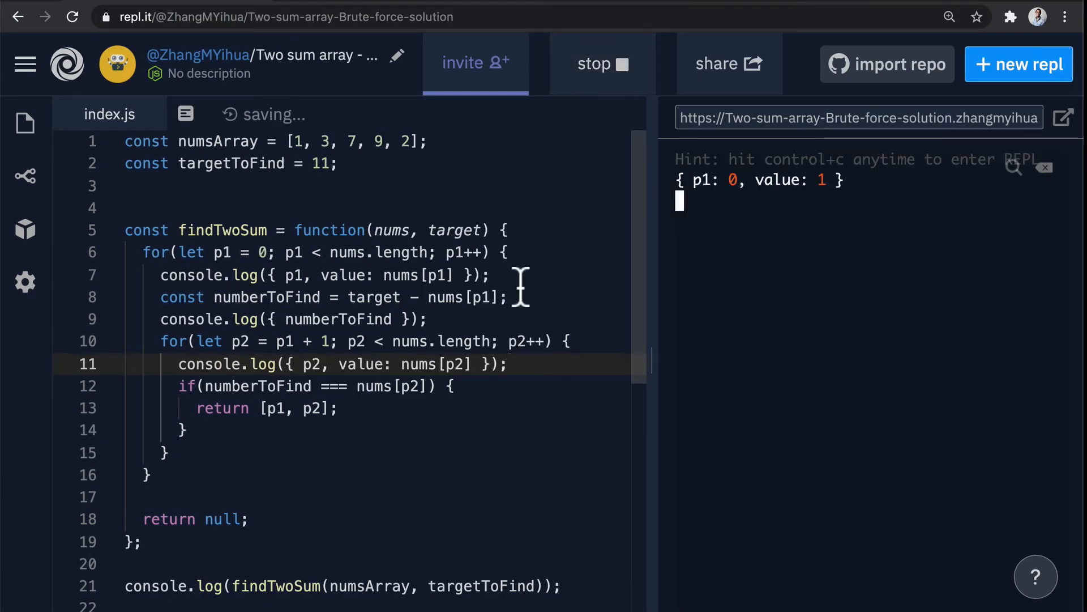
click(601, 63)
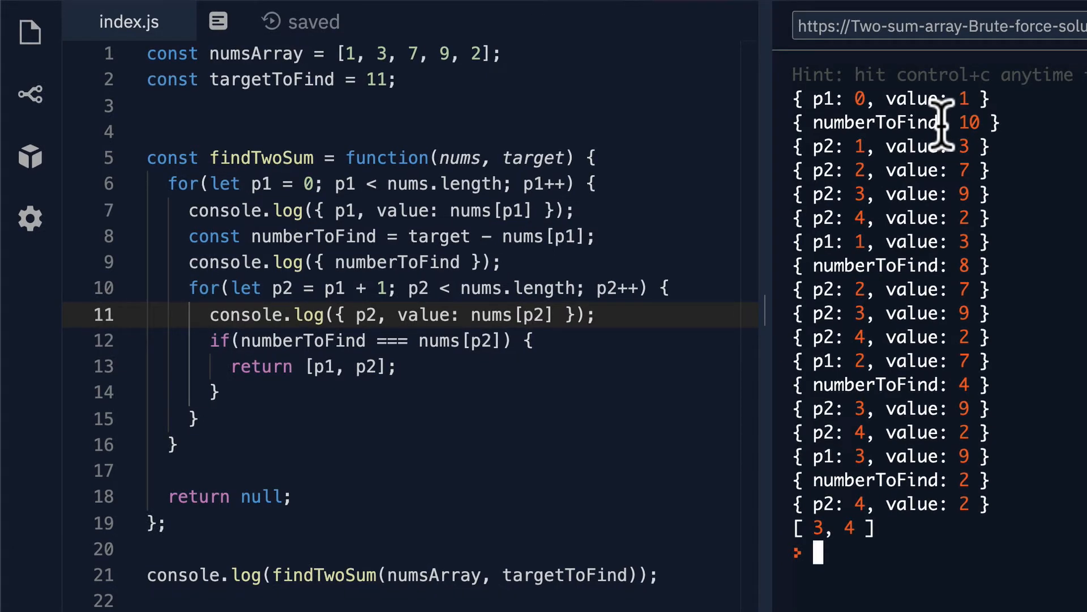
mouse_move(950, 42)
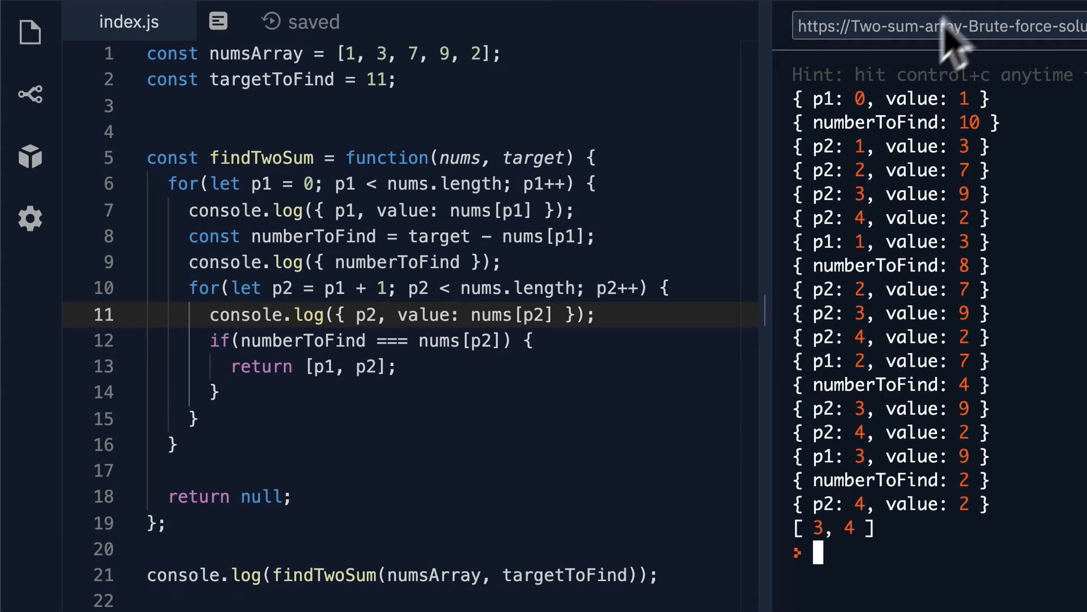
mouse_move(922, 97)
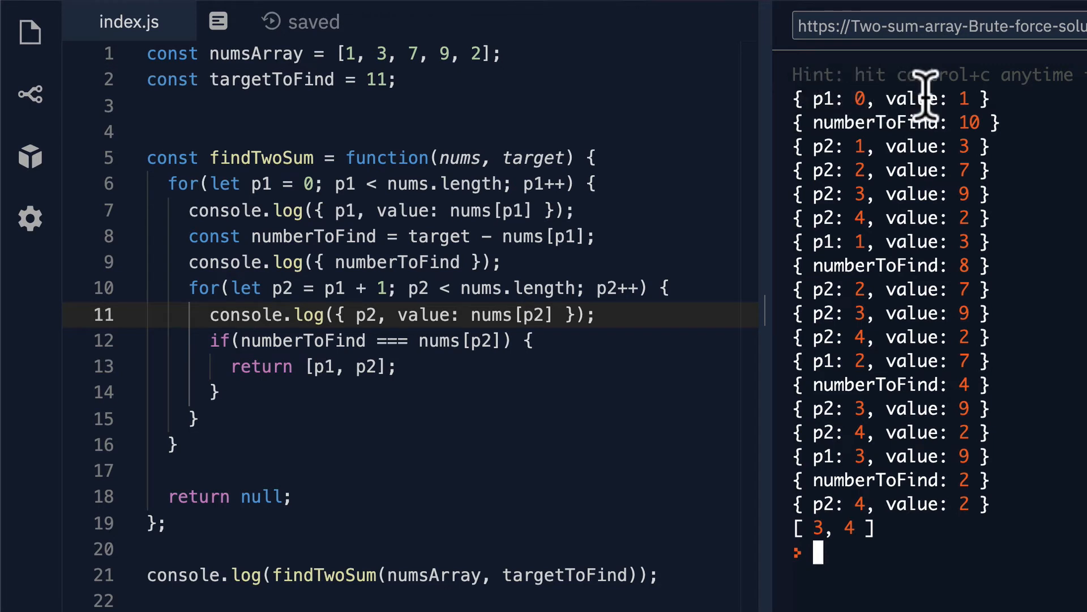
mouse_move(999, 104)
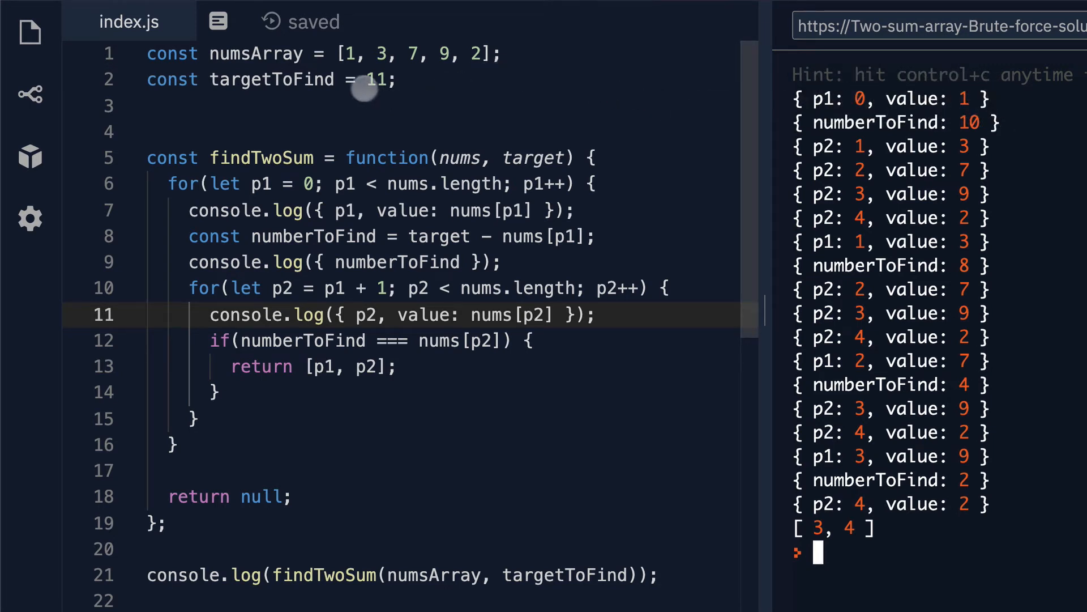
mouse_move(354, 59)
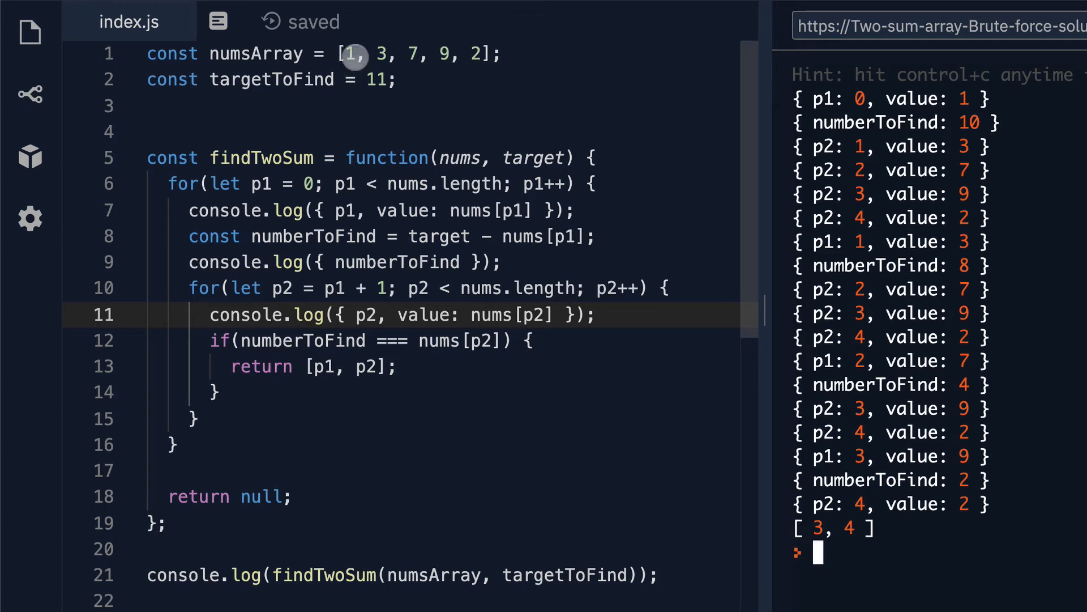
mouse_move(320, 226)
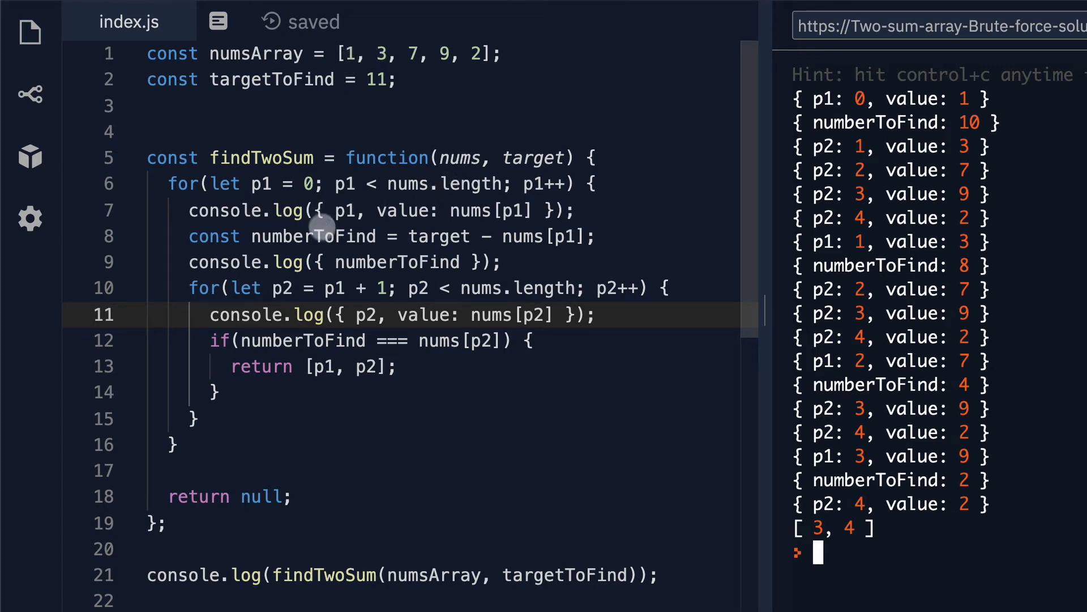
mouse_move(425, 237)
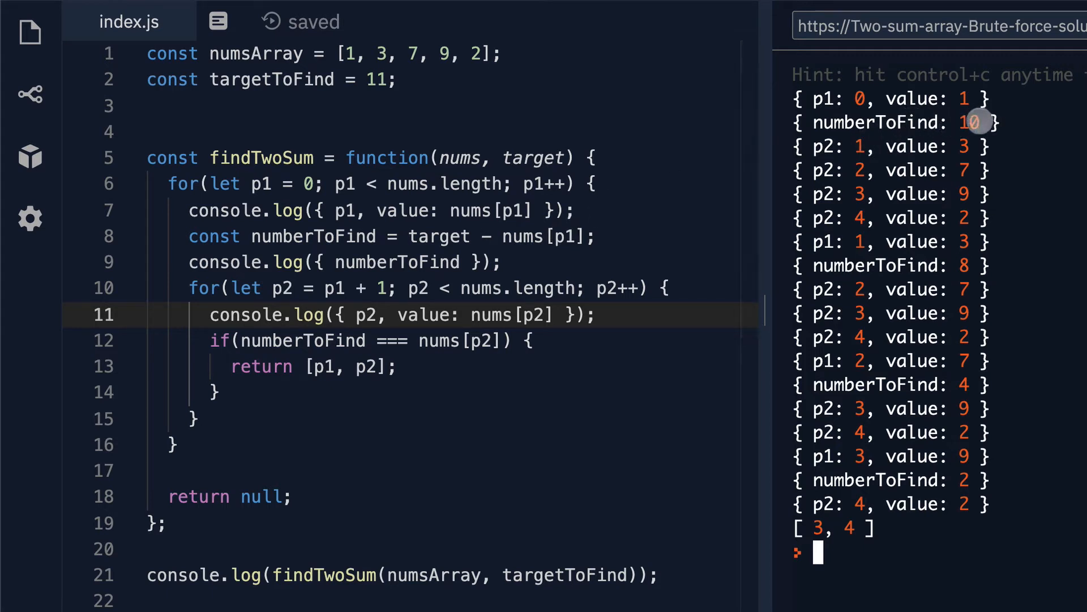
mouse_move(212, 288)
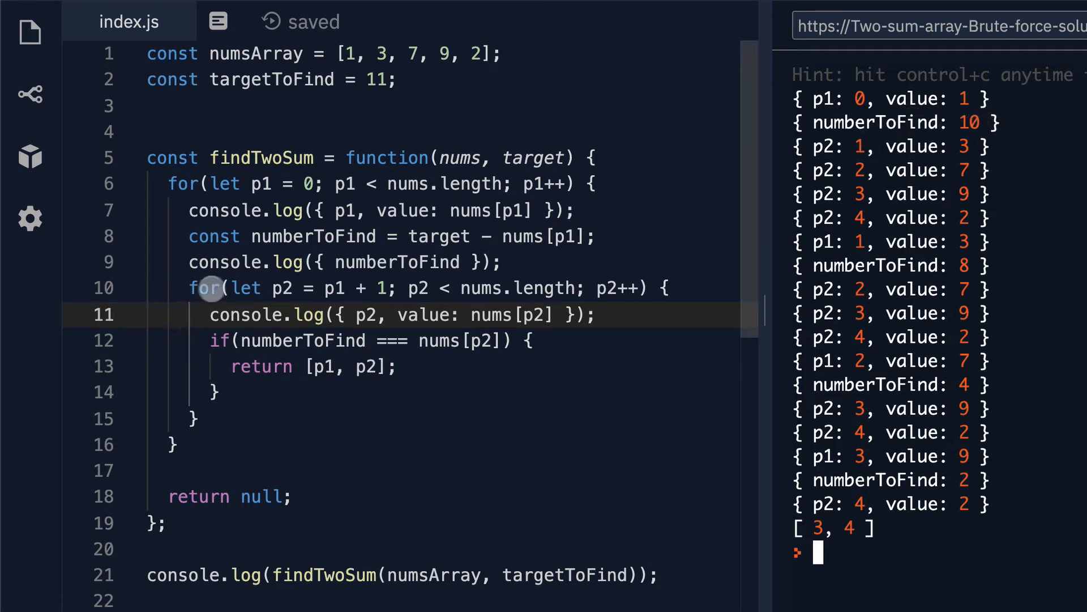
mouse_move(842, 171)
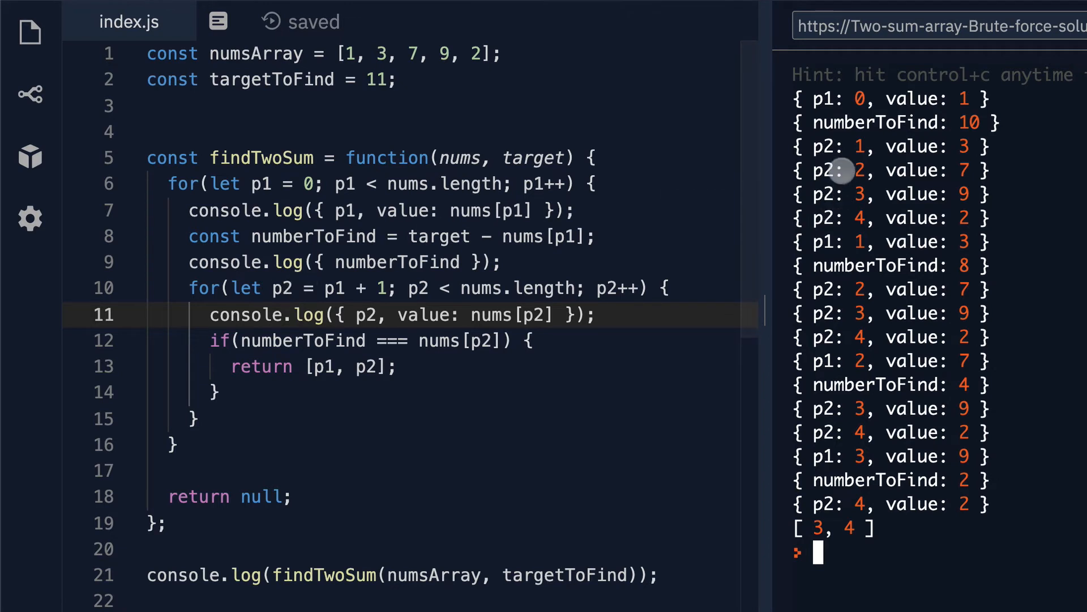
mouse_move(863, 105)
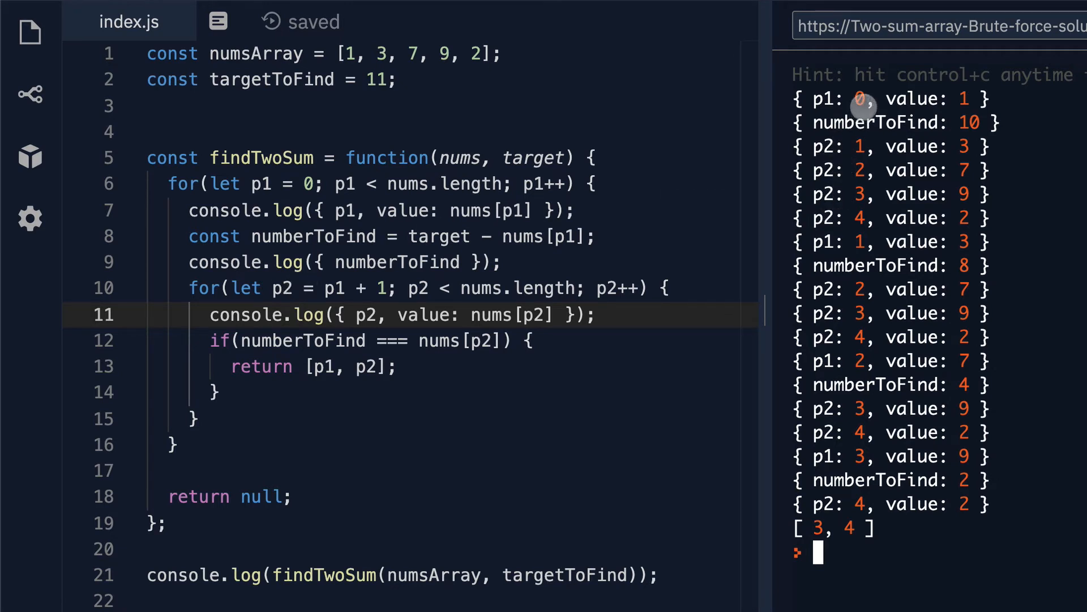
mouse_move(866, 146)
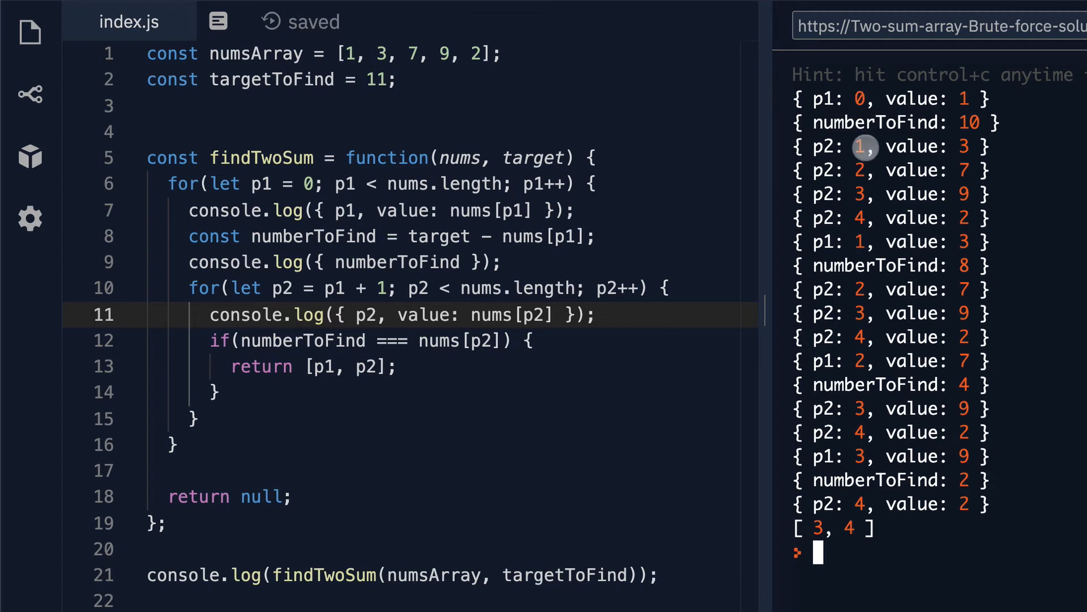
mouse_move(929, 154)
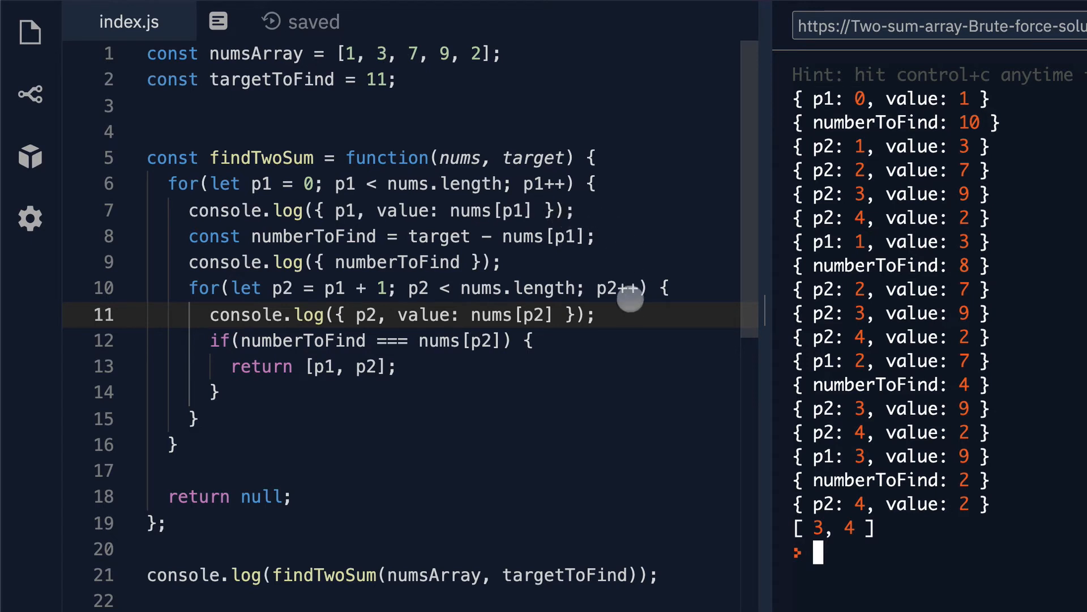
mouse_move(346, 341)
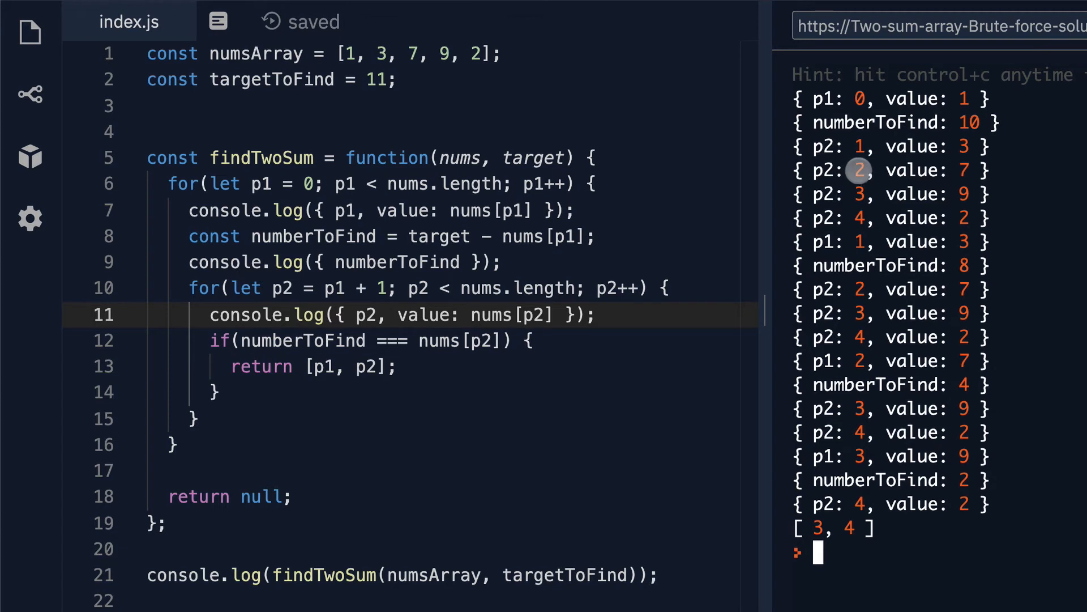
mouse_move(981, 155)
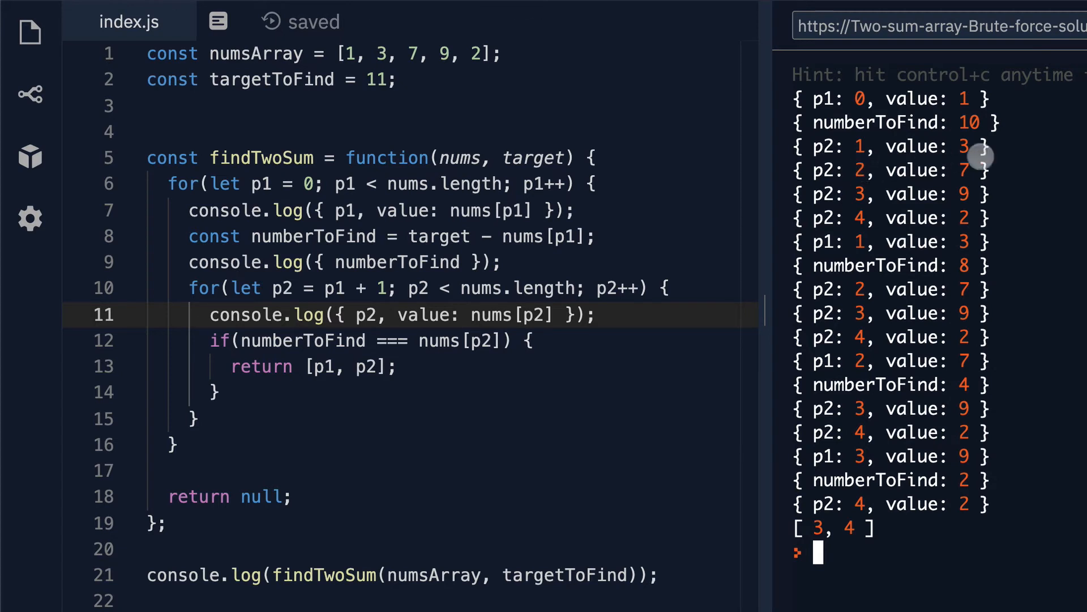
mouse_move(980, 122)
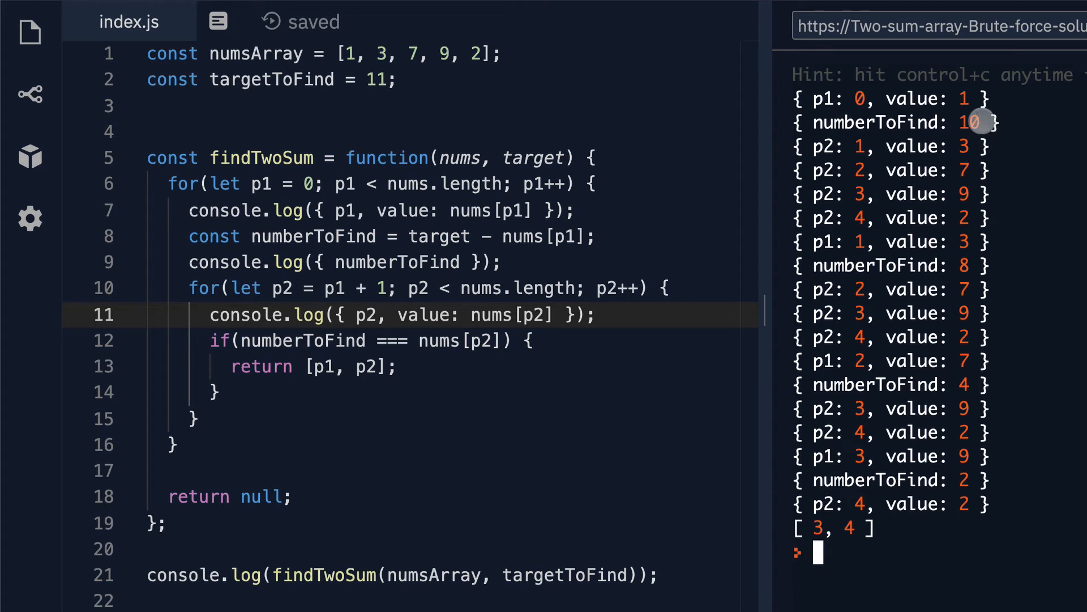
mouse_move(971, 166)
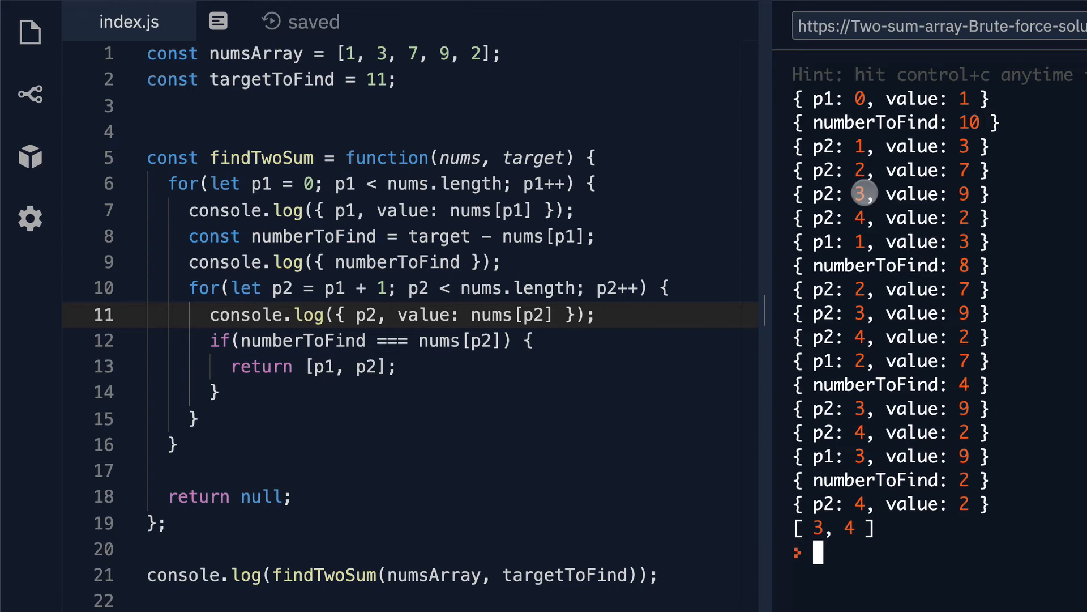
mouse_move(968, 201)
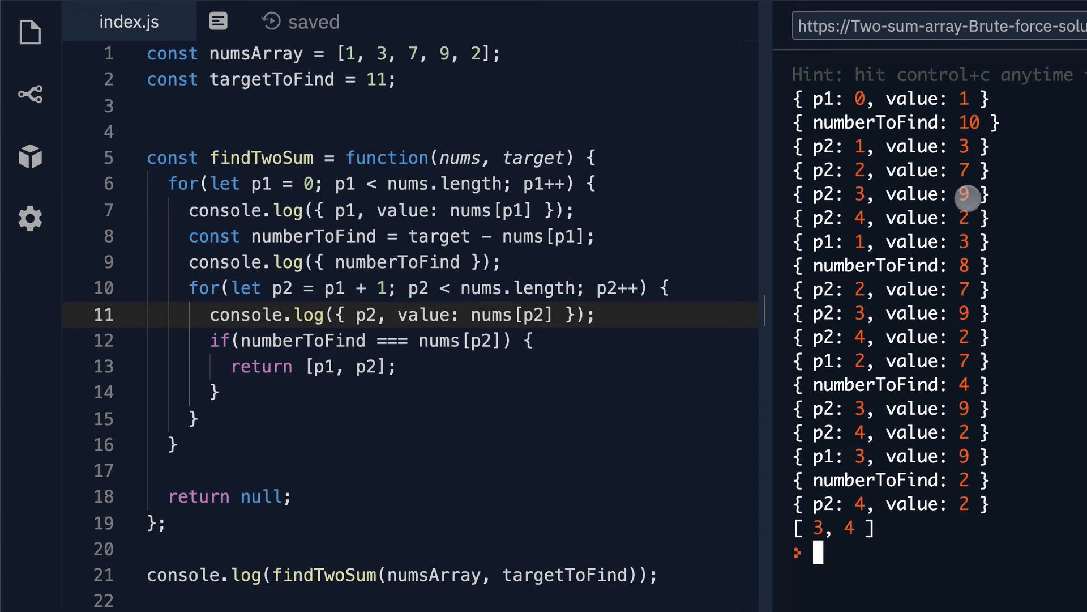
mouse_move(862, 217)
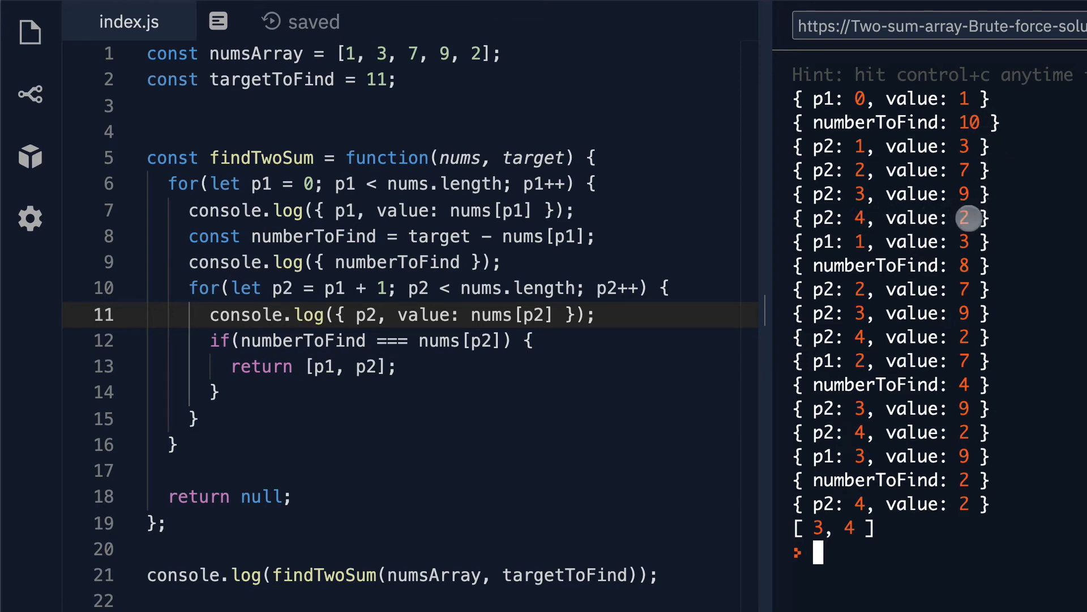
mouse_move(505, 389)
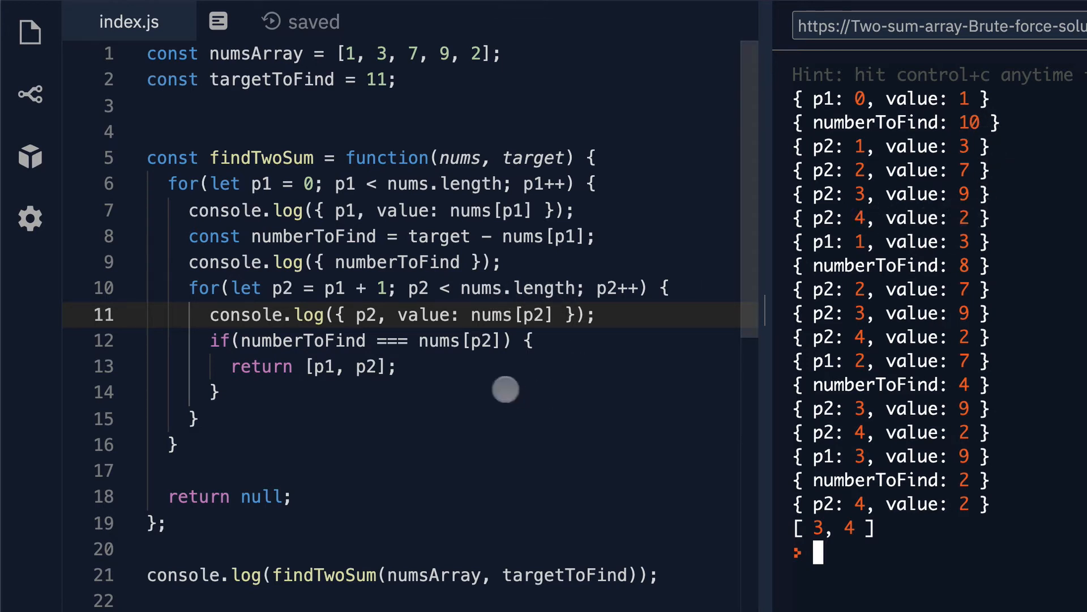
mouse_move(409, 293)
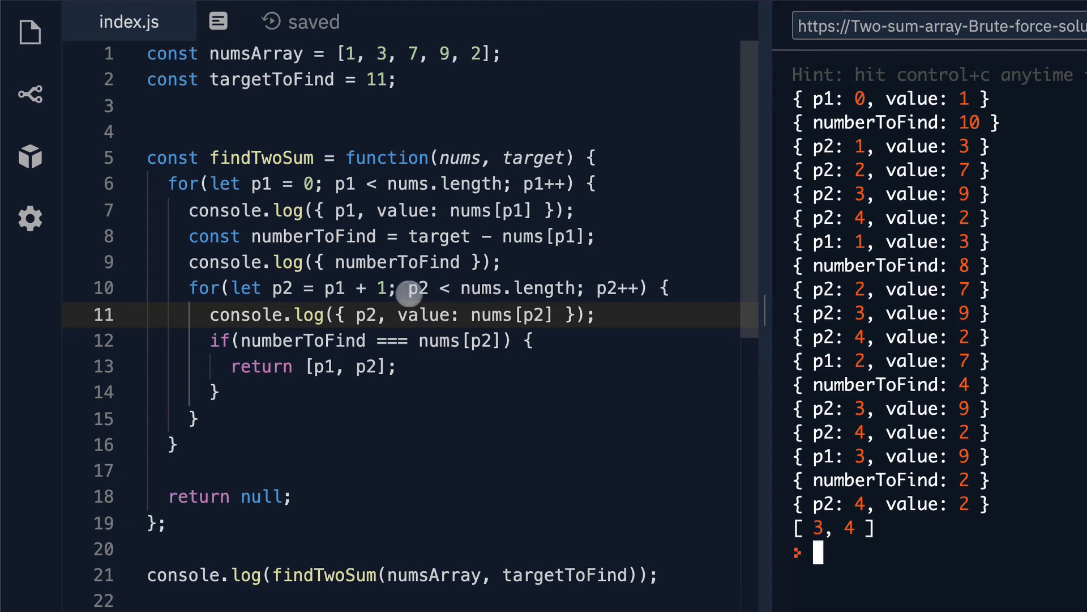
mouse_move(533, 288)
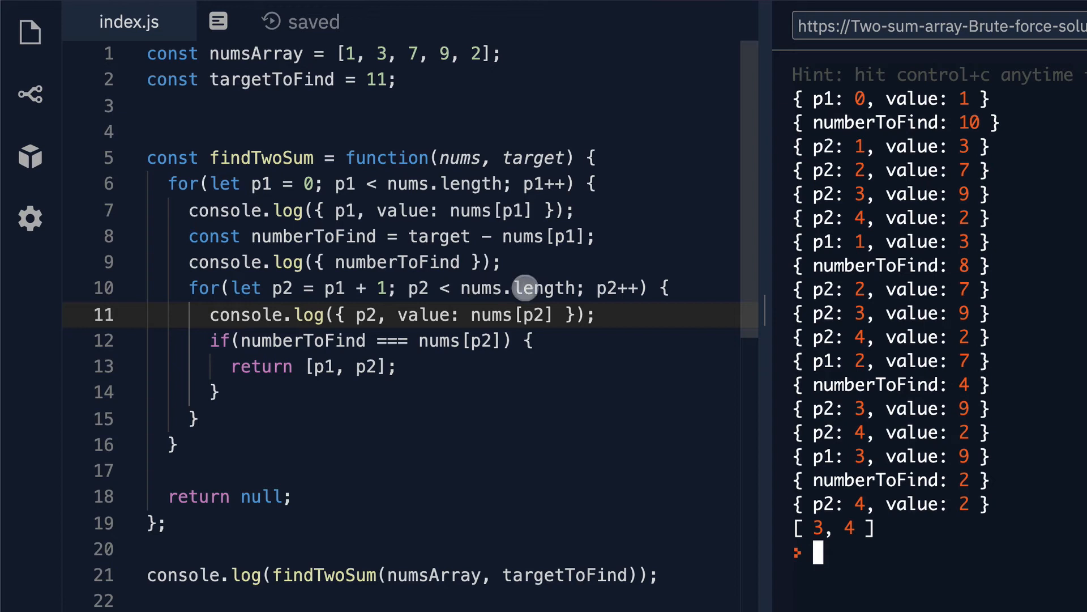
mouse_move(625, 286)
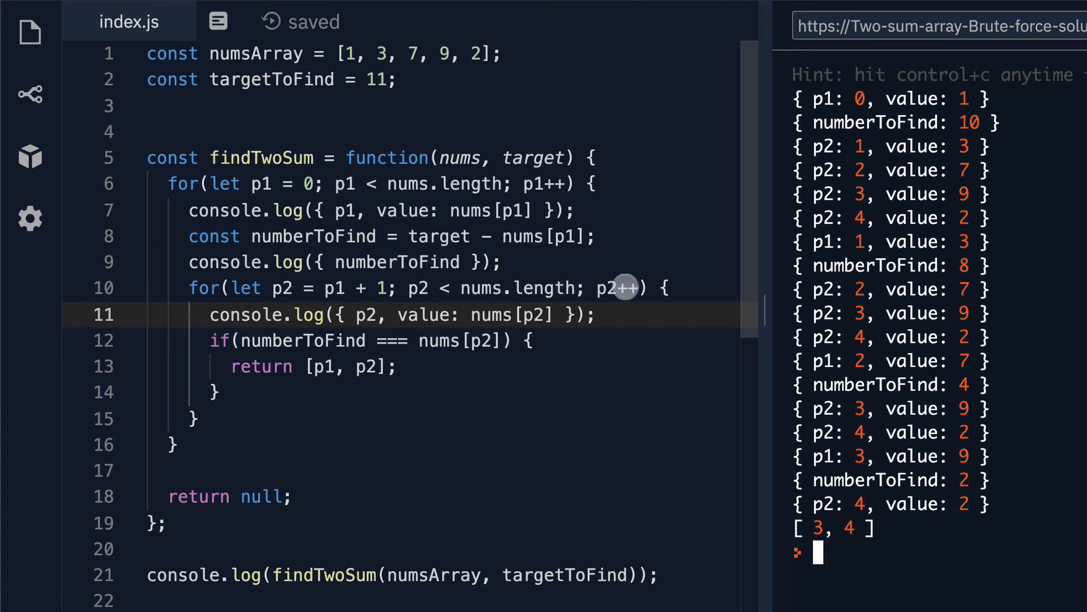
mouse_move(372, 411)
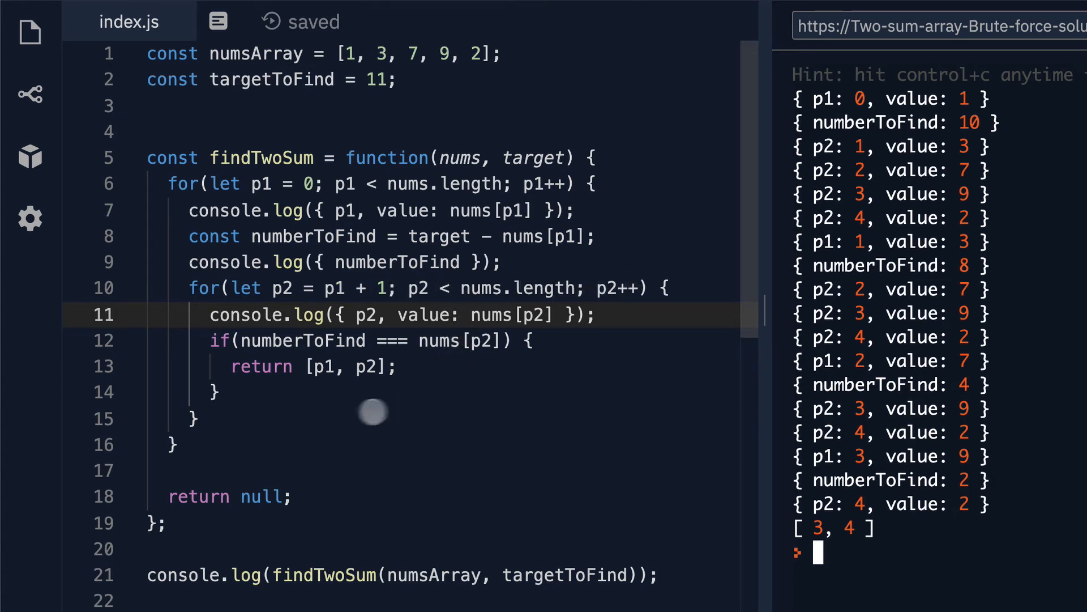
mouse_move(224, 418)
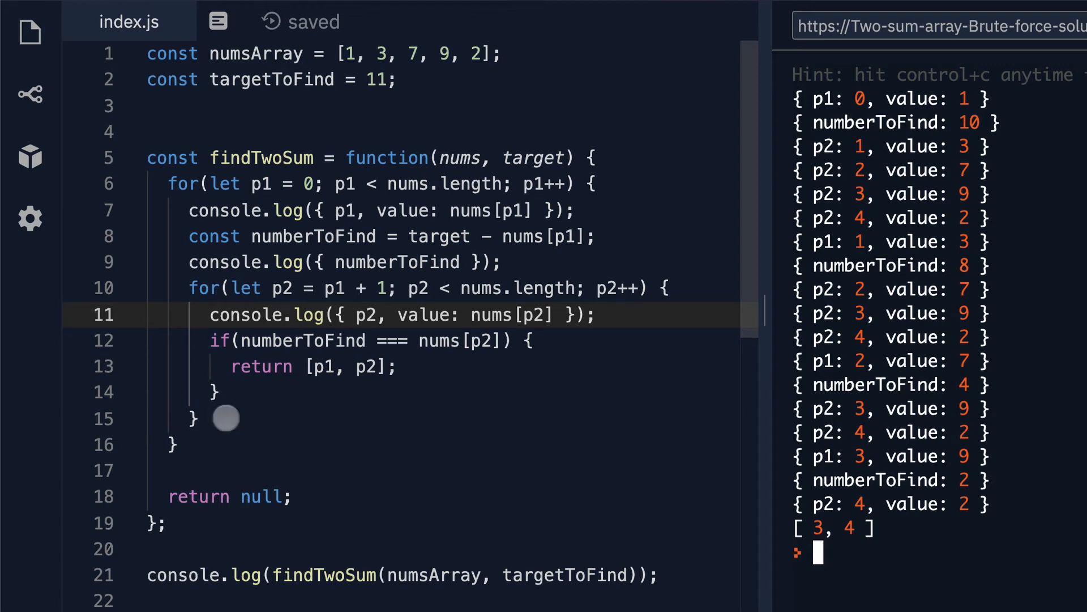
mouse_move(180, 233)
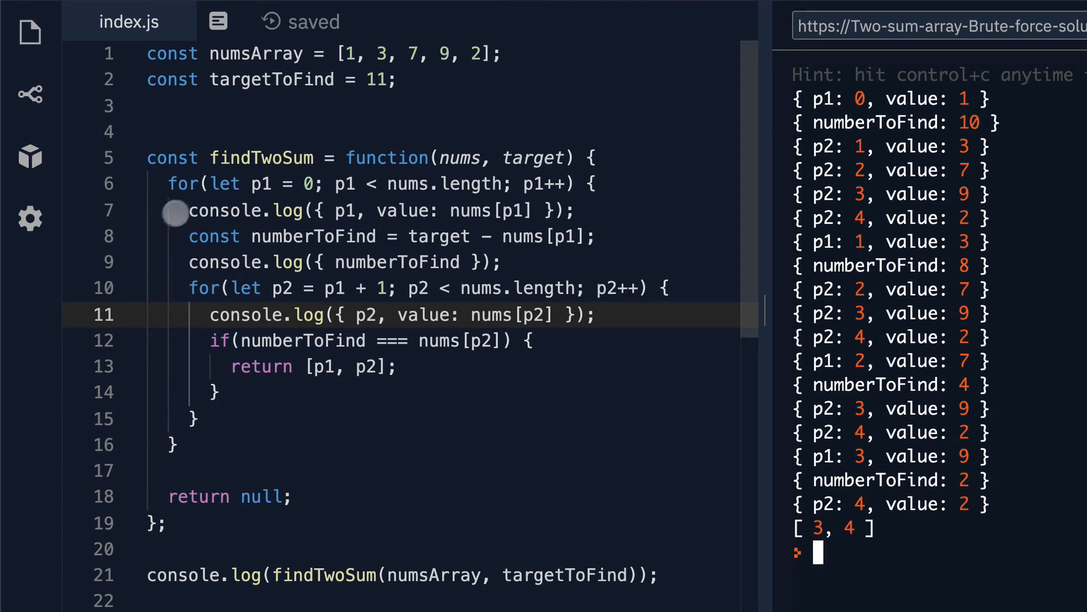
mouse_move(257, 183)
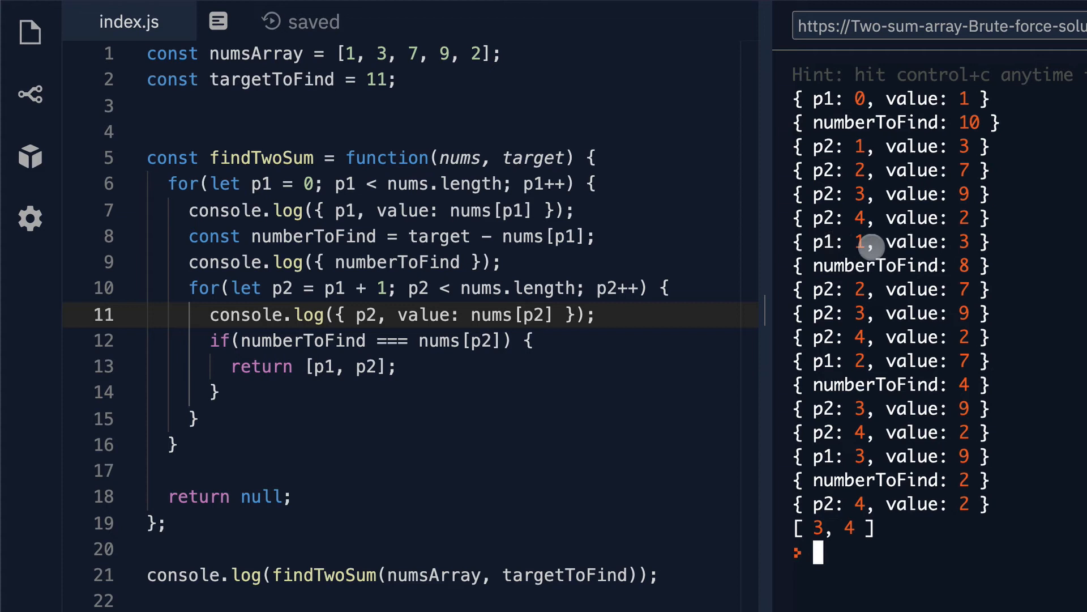
mouse_move(944, 239)
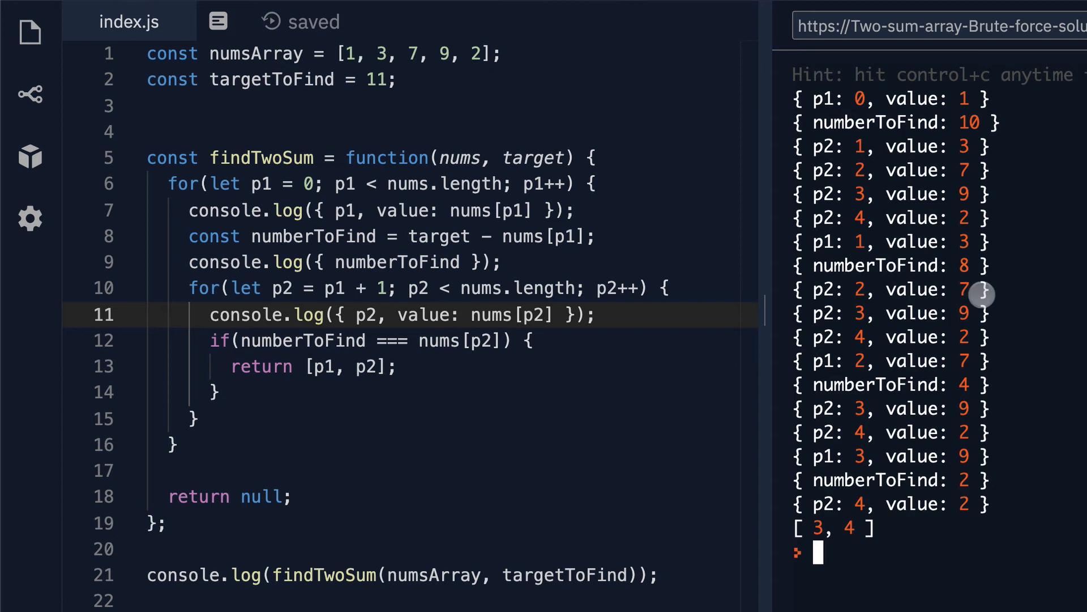
mouse_move(967, 278)
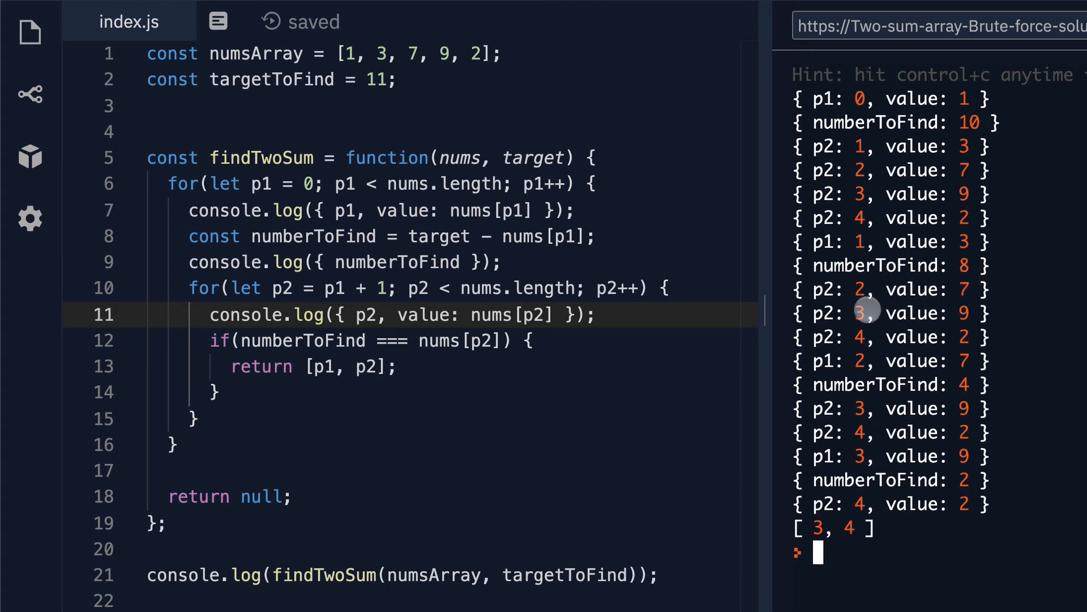
mouse_move(964, 268)
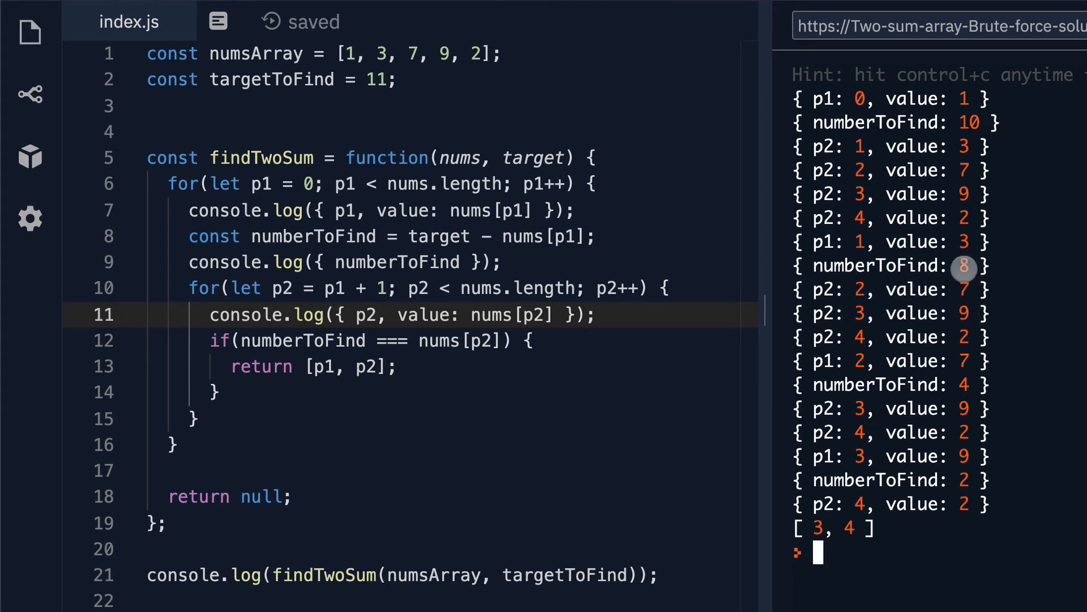
mouse_move(860, 331)
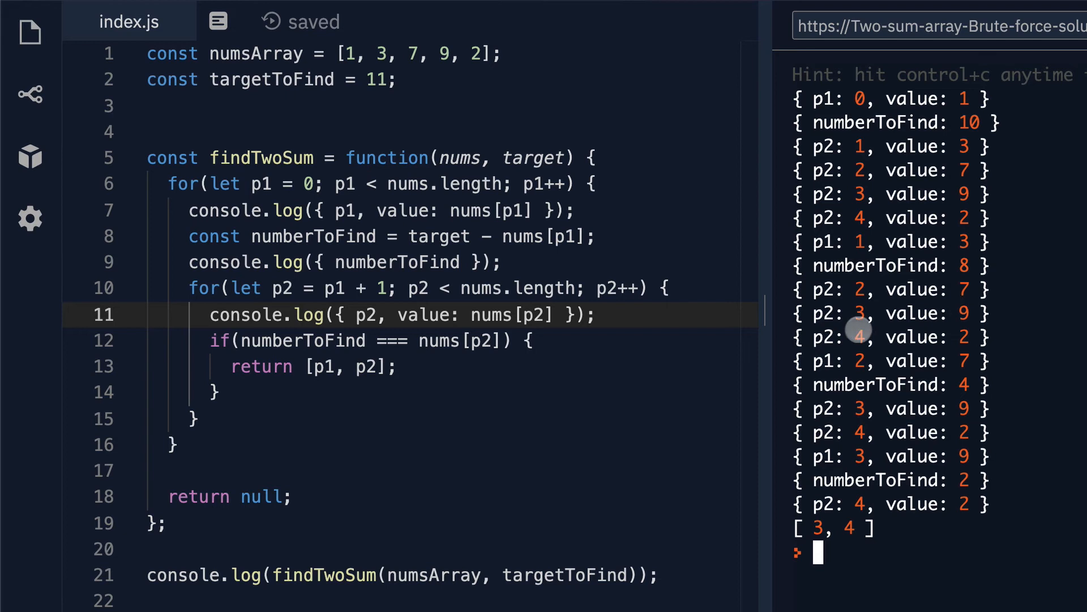
mouse_move(963, 262)
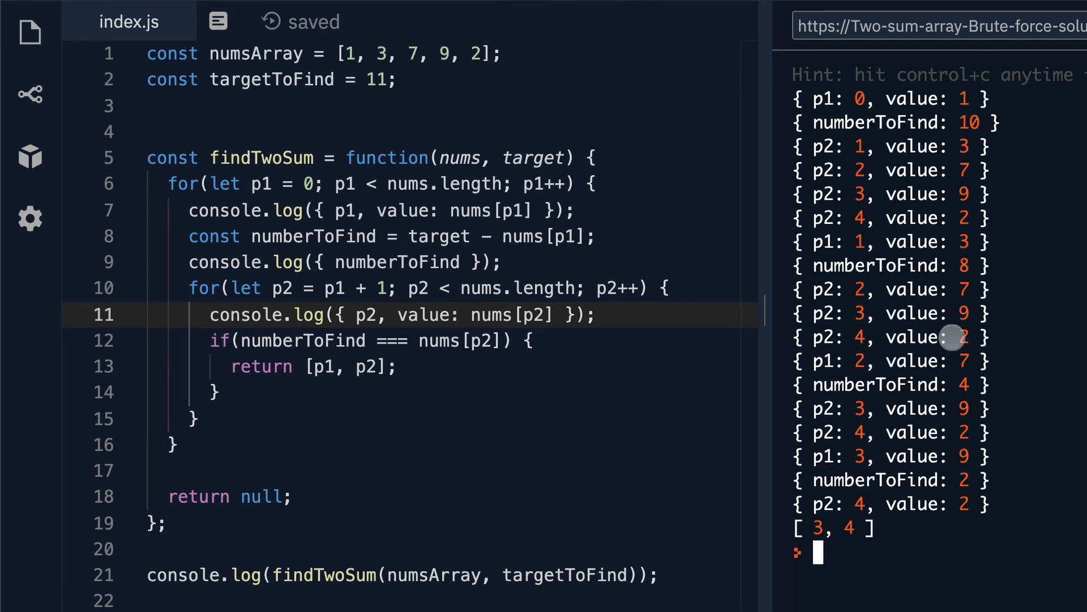
mouse_move(267, 366)
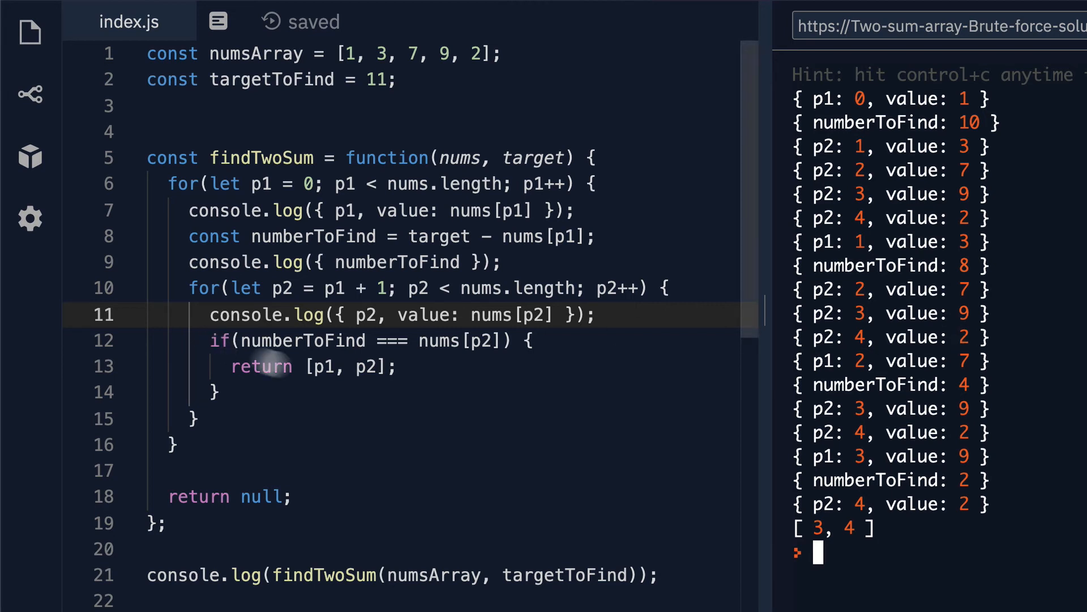
mouse_move(354, 181)
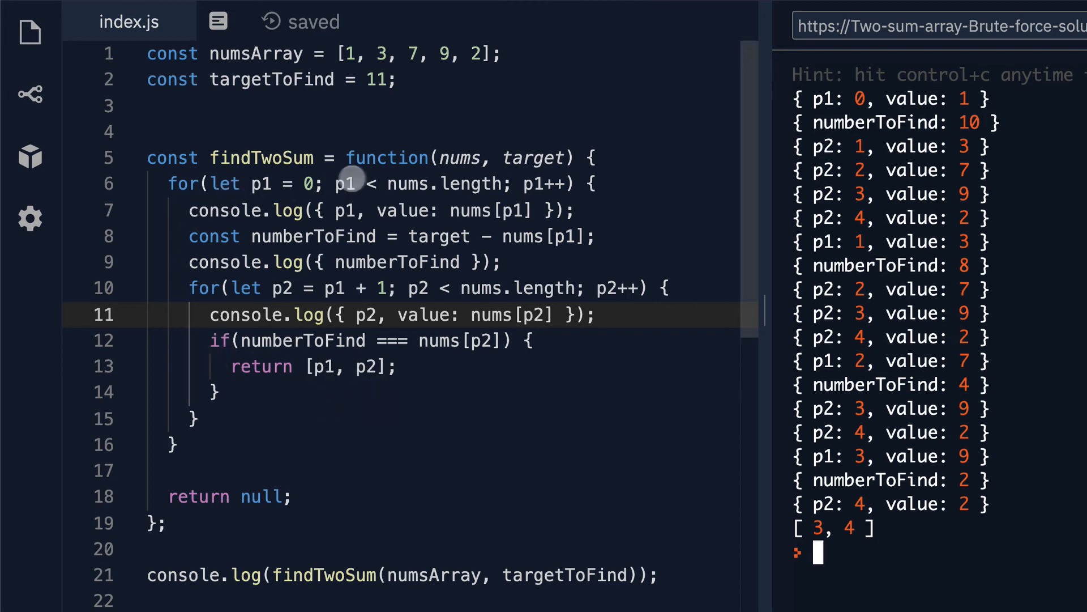
mouse_move(864, 362)
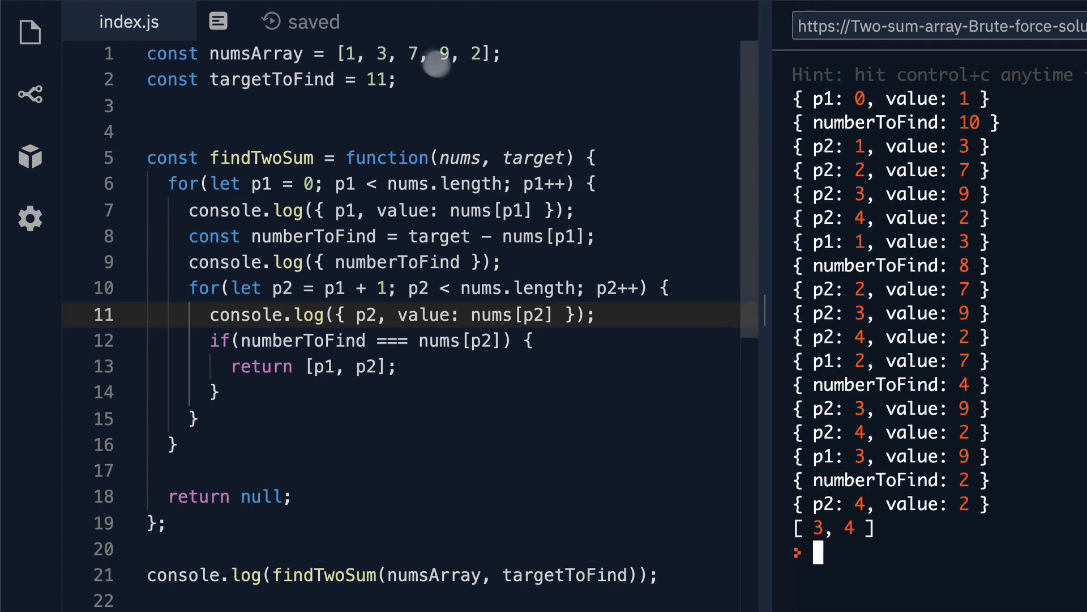
mouse_move(901, 382)
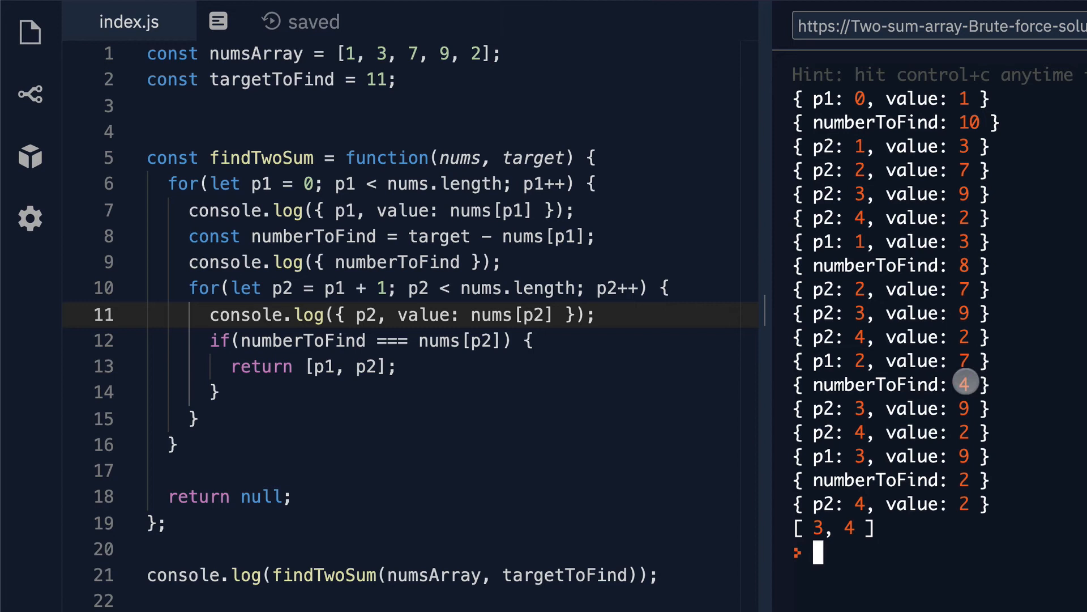
mouse_move(486, 302)
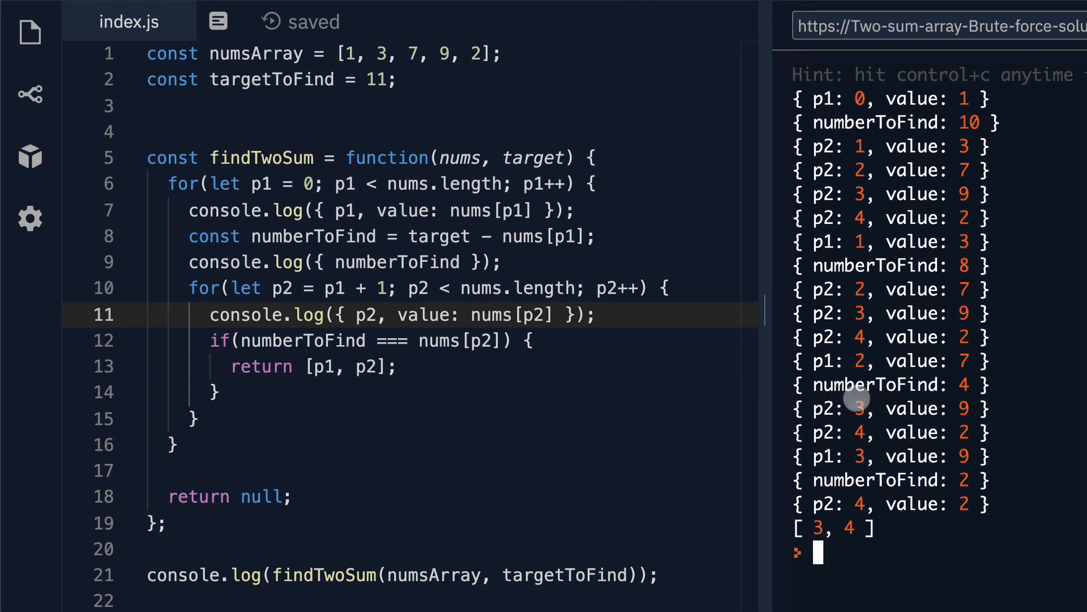
mouse_move(486, 287)
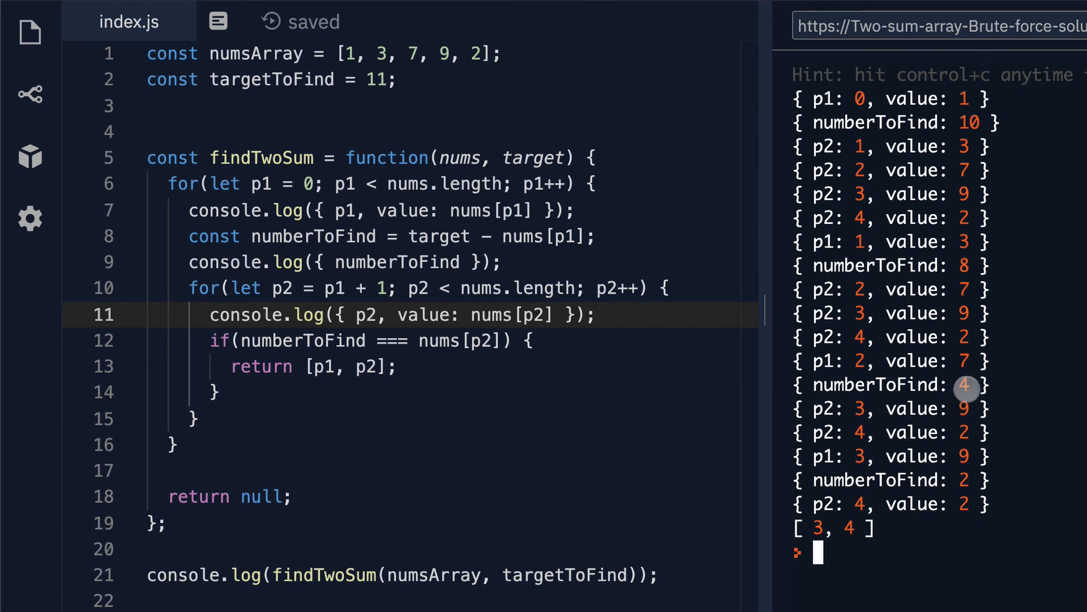
mouse_move(827, 435)
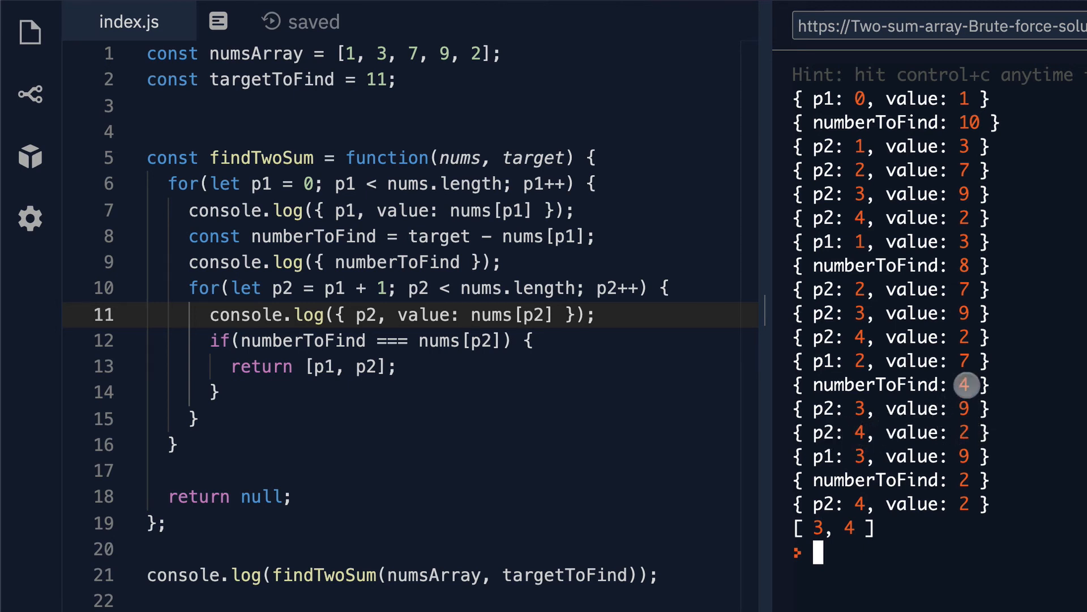
mouse_move(963, 431)
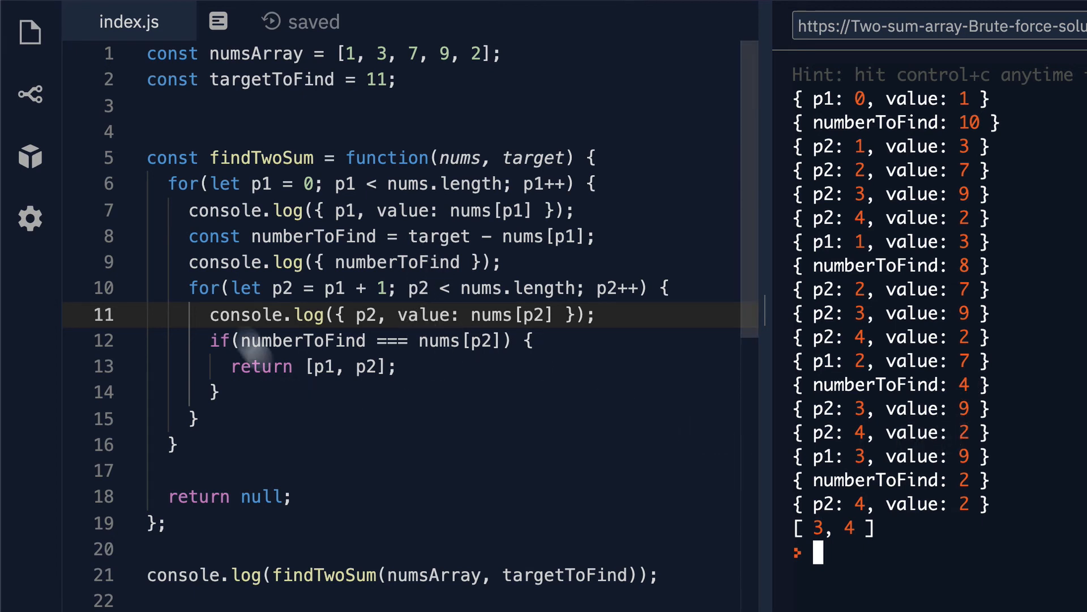
mouse_move(849, 430)
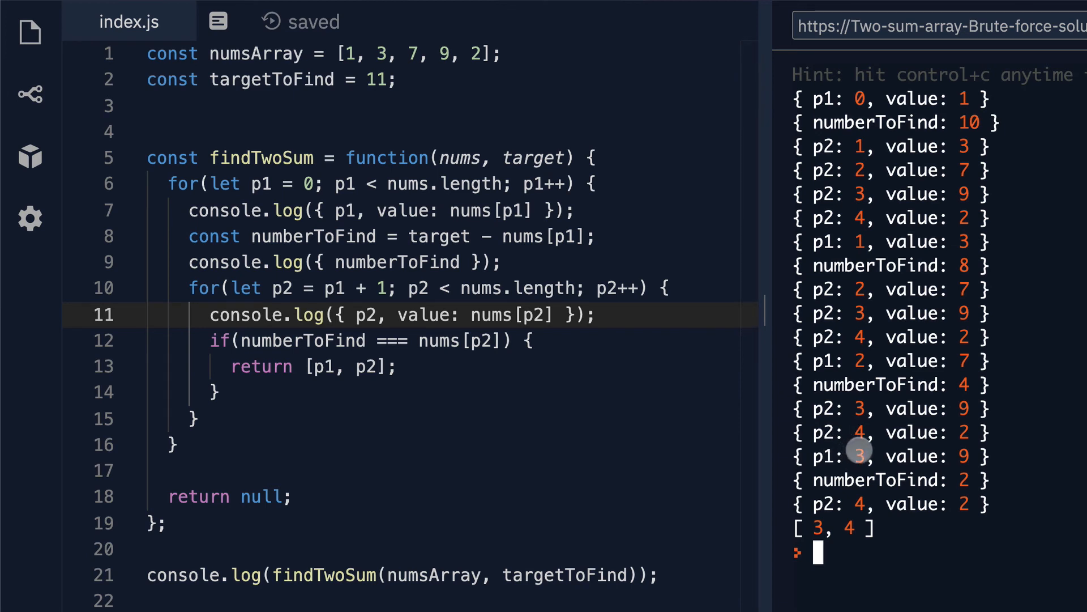
mouse_move(918, 455)
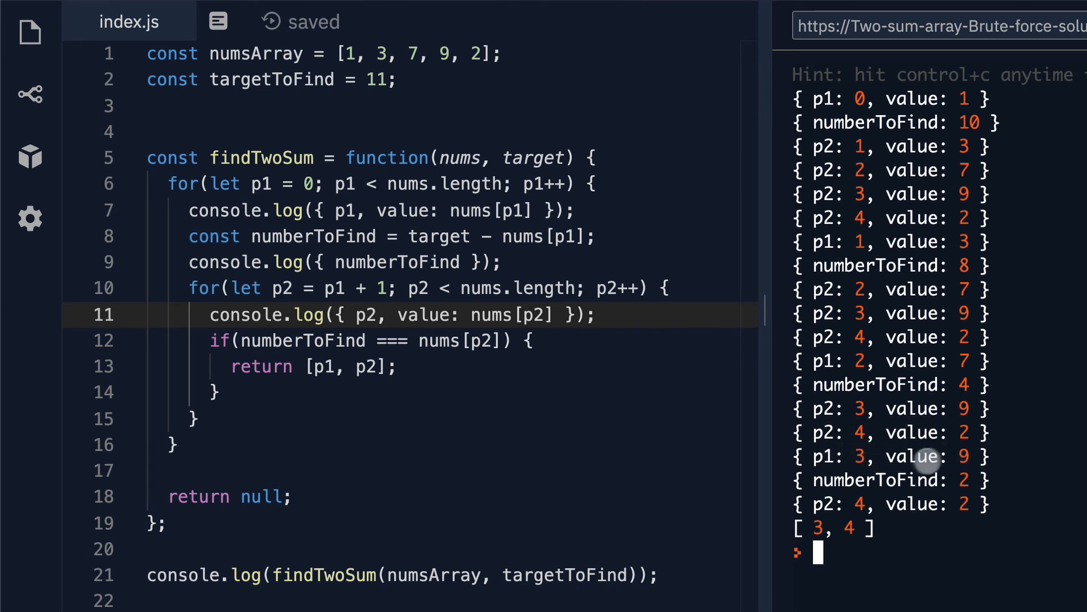
mouse_move(937, 471)
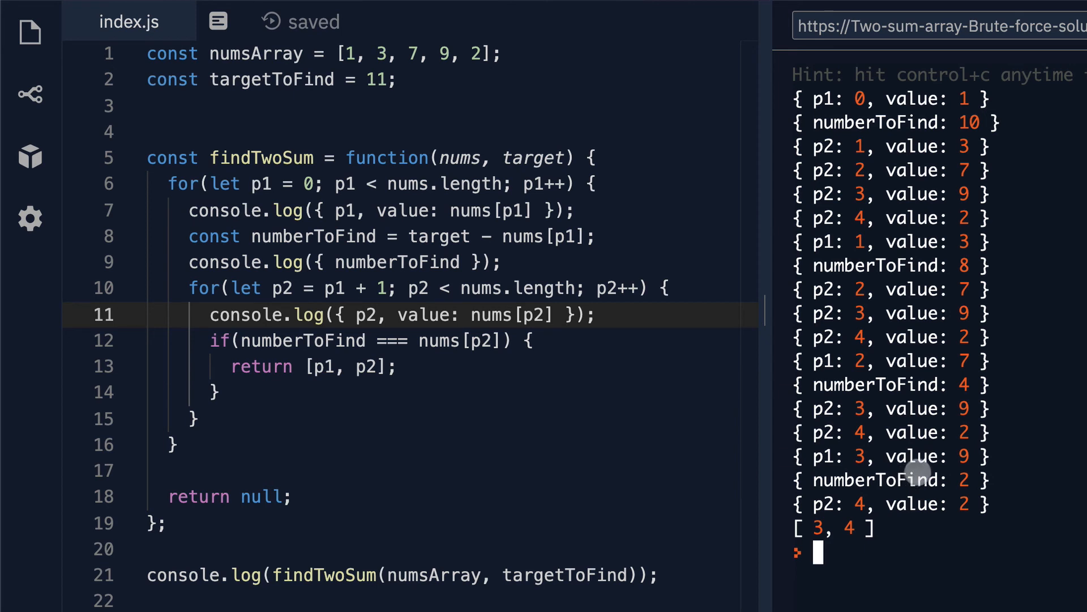
mouse_move(964, 471)
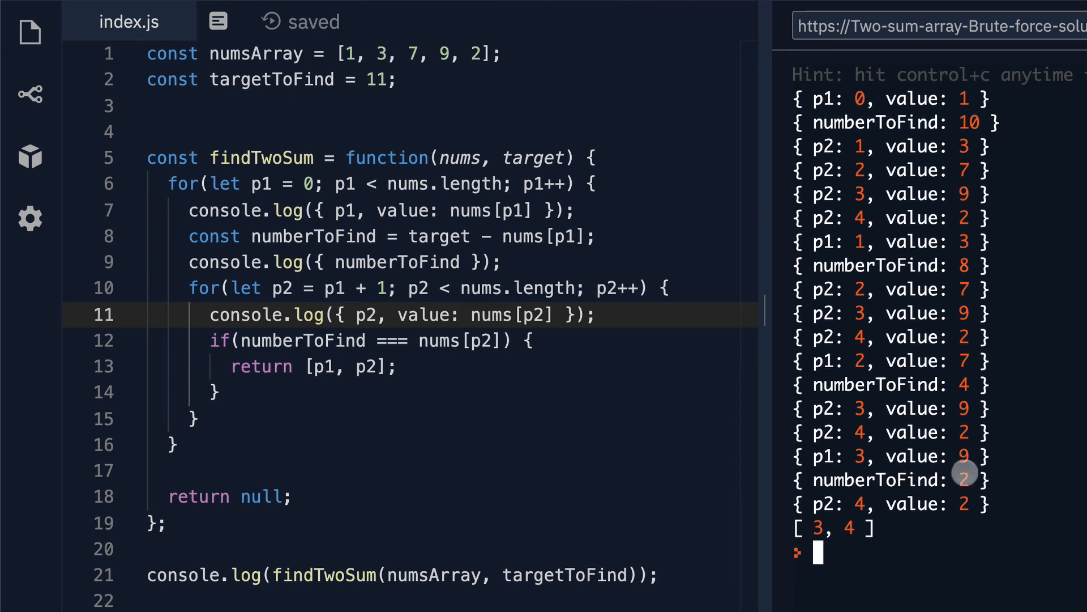
mouse_move(517, 324)
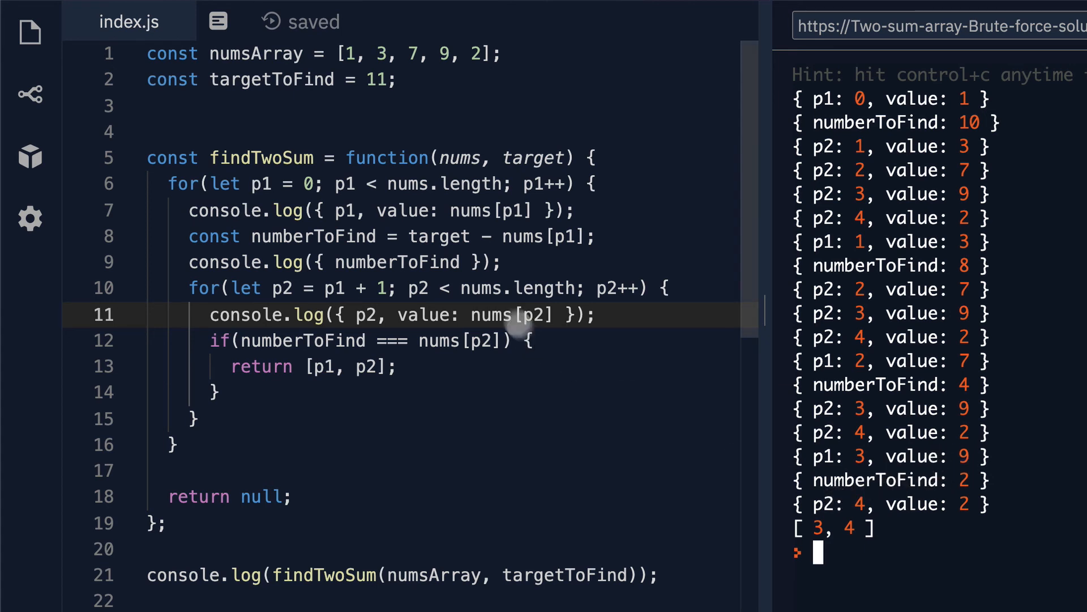
mouse_move(794, 468)
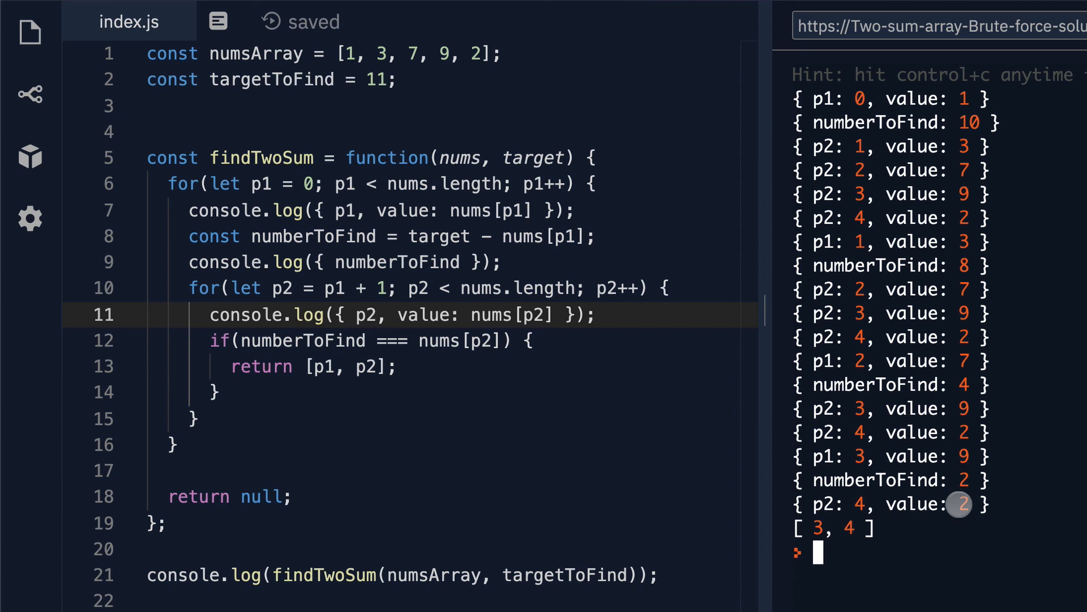
mouse_move(409, 341)
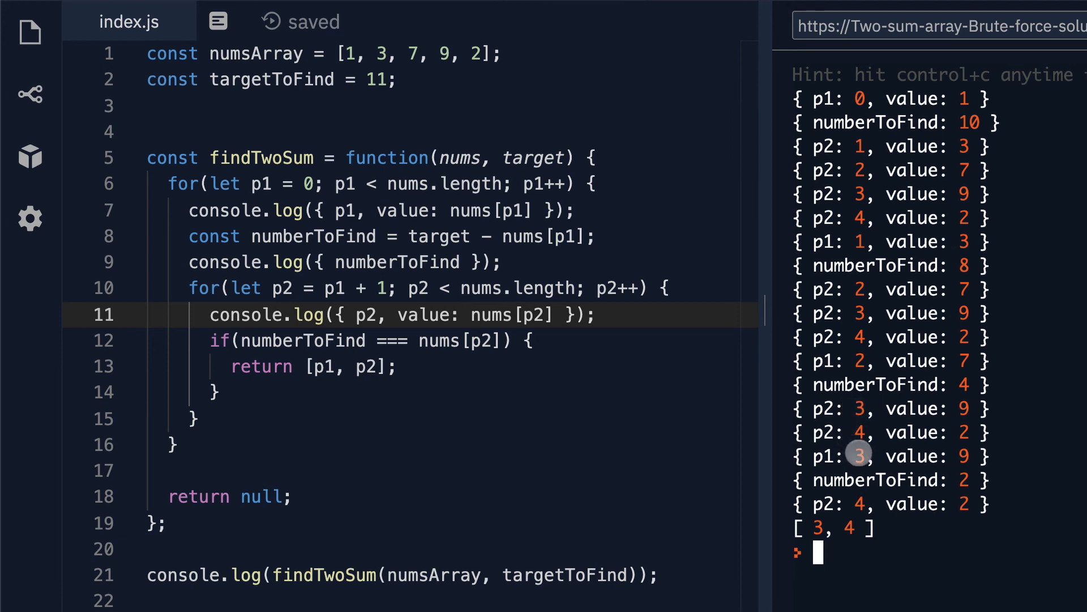
mouse_move(340, 381)
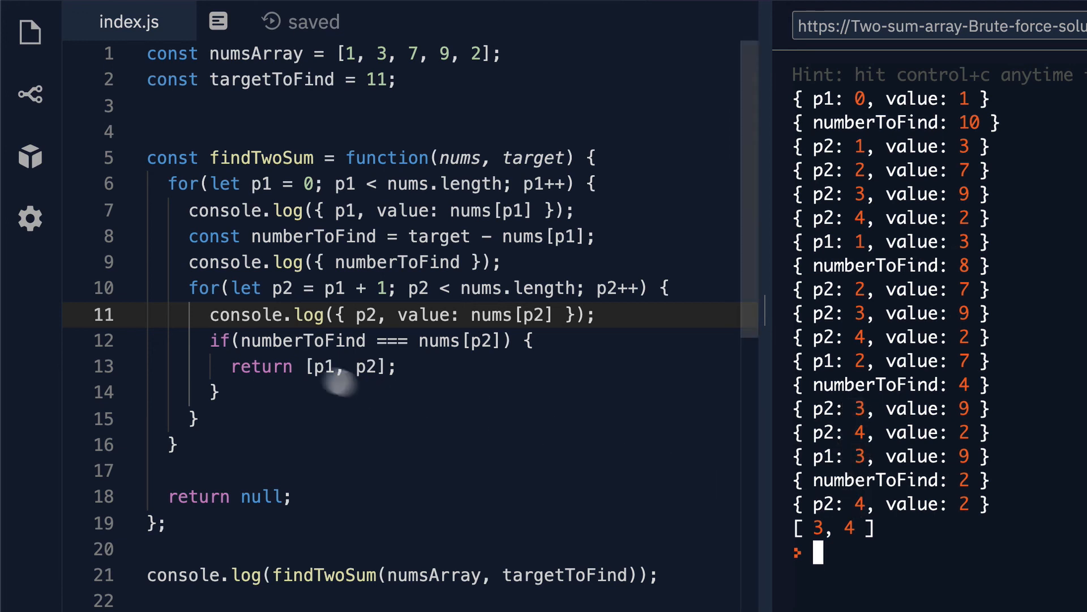
mouse_move(836, 517)
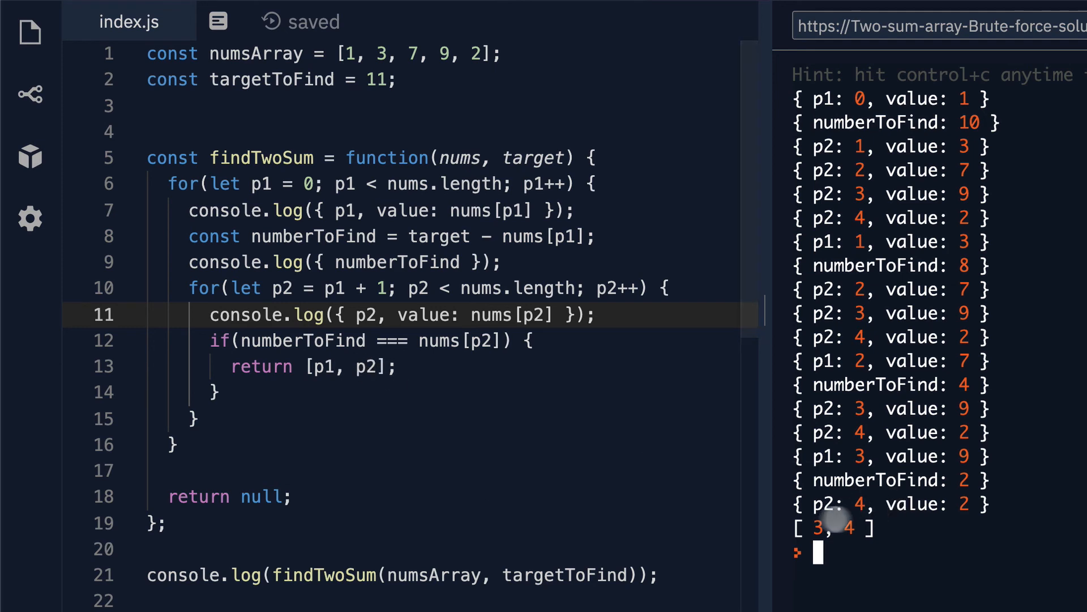